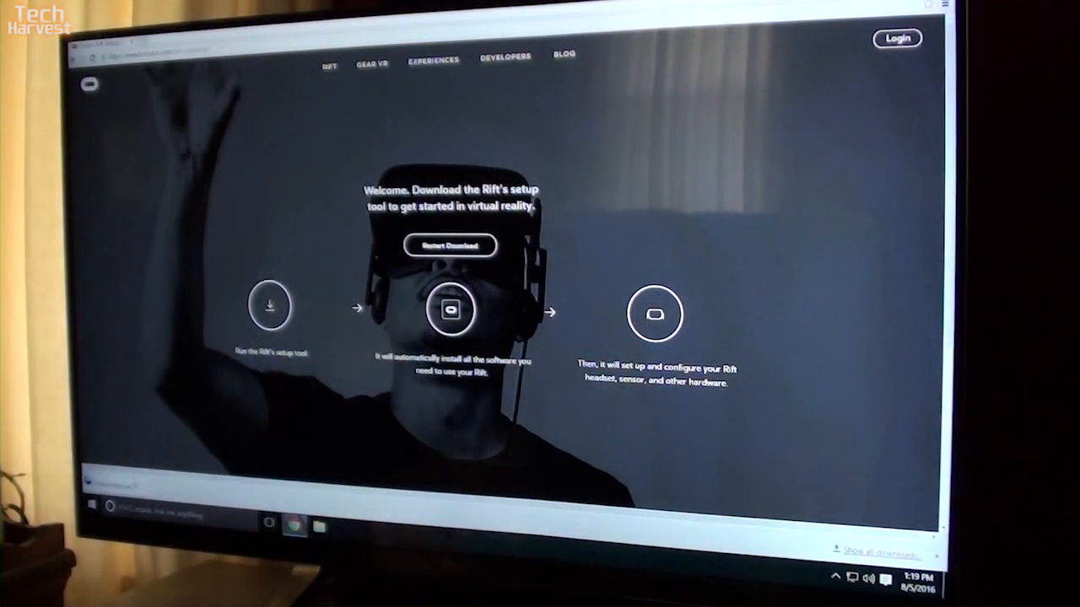
- Run the downloaded OculusSetup file and approve the User Account Control prompt
click(449, 245)
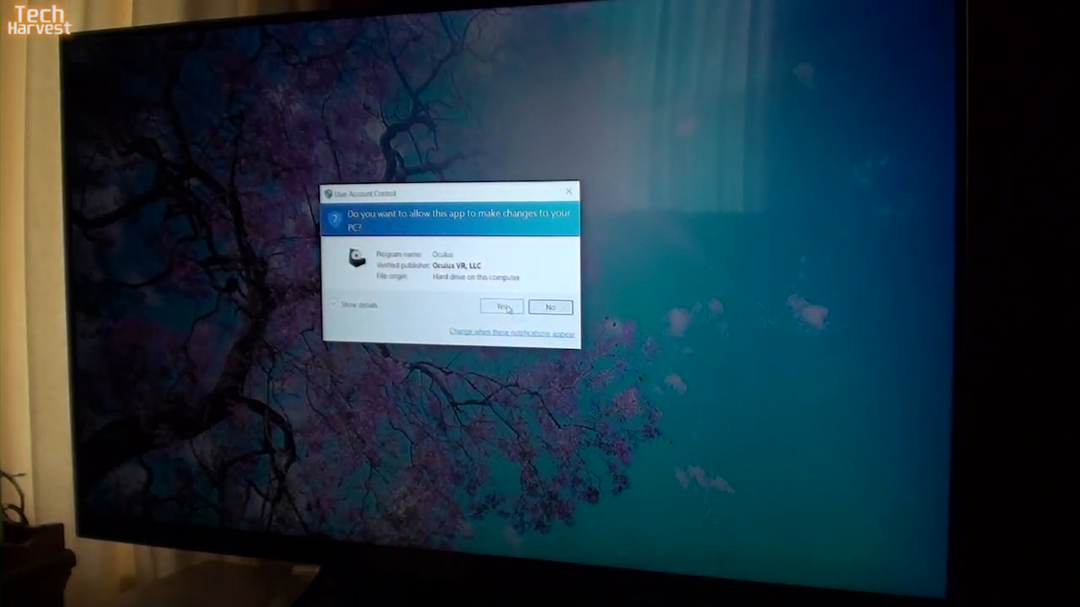
click(502, 306)
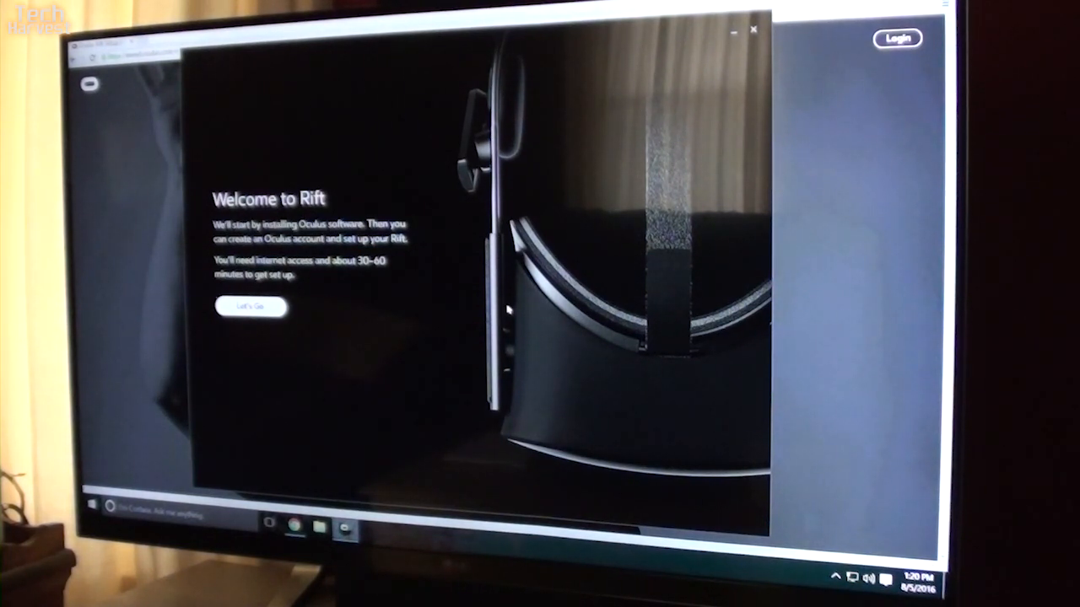
mouse_move(438, 316)
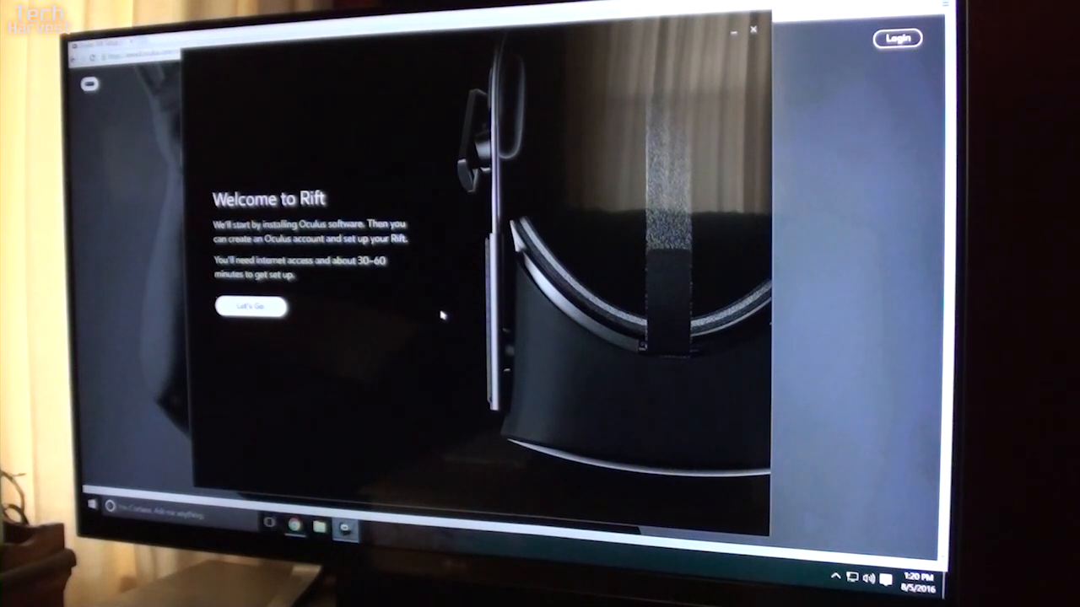
mouse_move(374, 325)
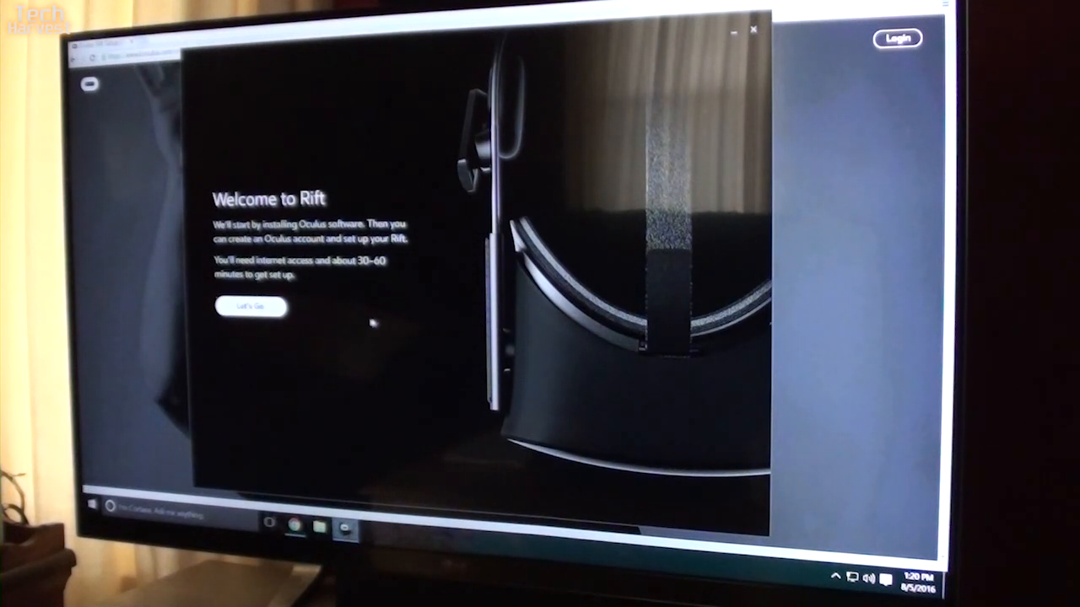
mouse_move(270, 329)
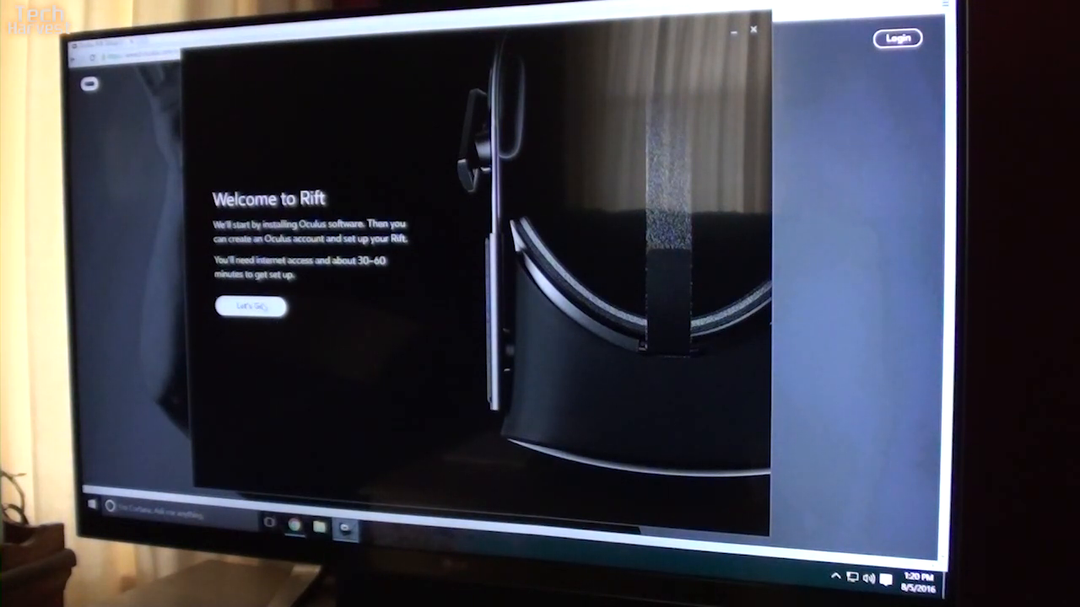
- Choose Let's Go on the Welcome to Rift screen to reach the Terms and Conditions
click(251, 307)
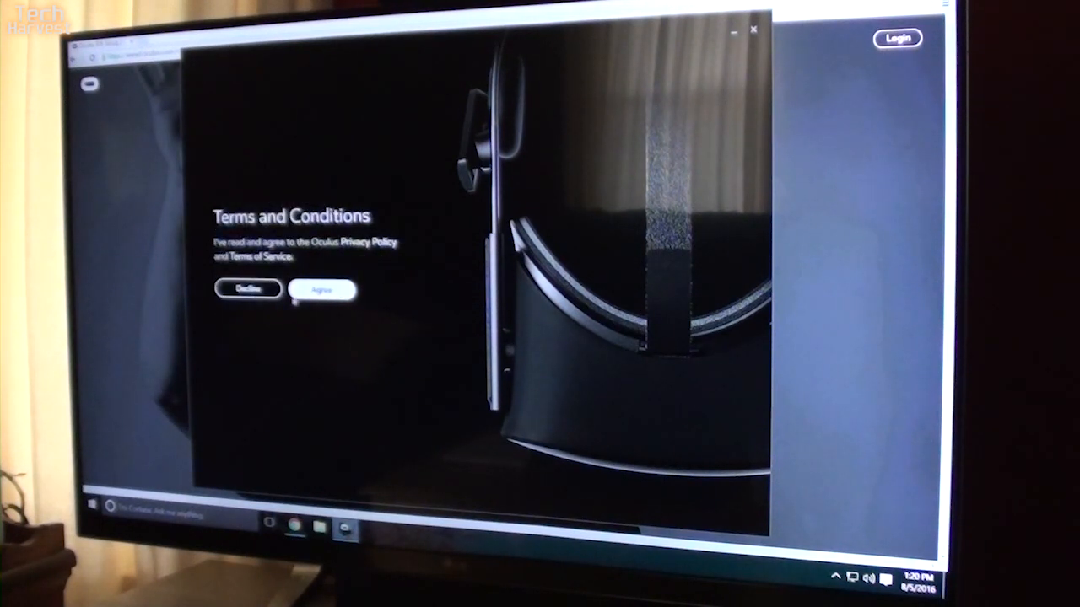
- Agree to the privacy policy and terms of service, reaching the Health & Safety Warning
click(322, 289)
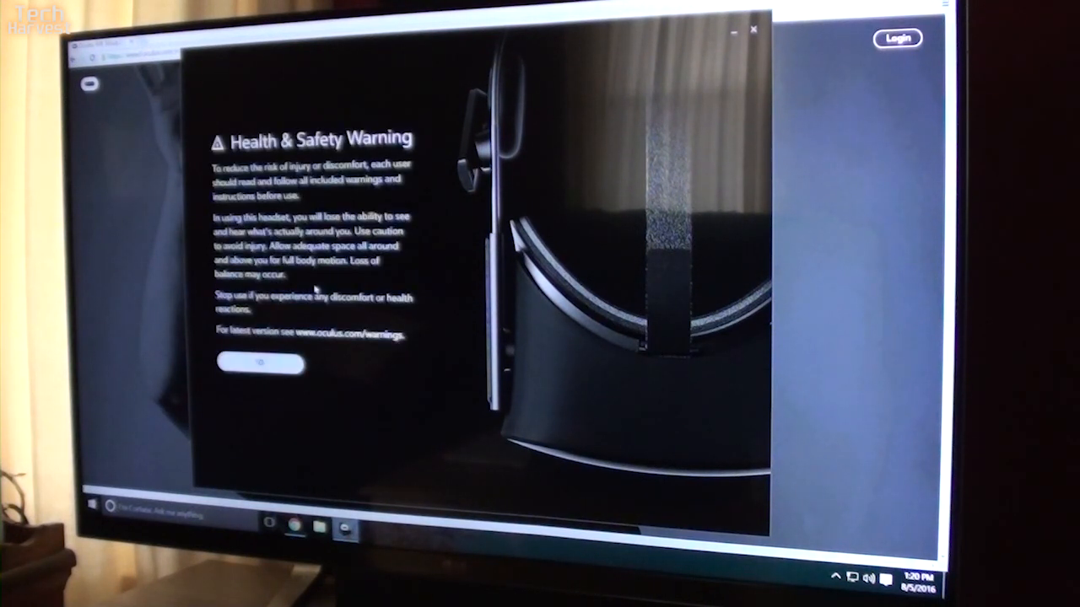
mouse_move(401, 268)
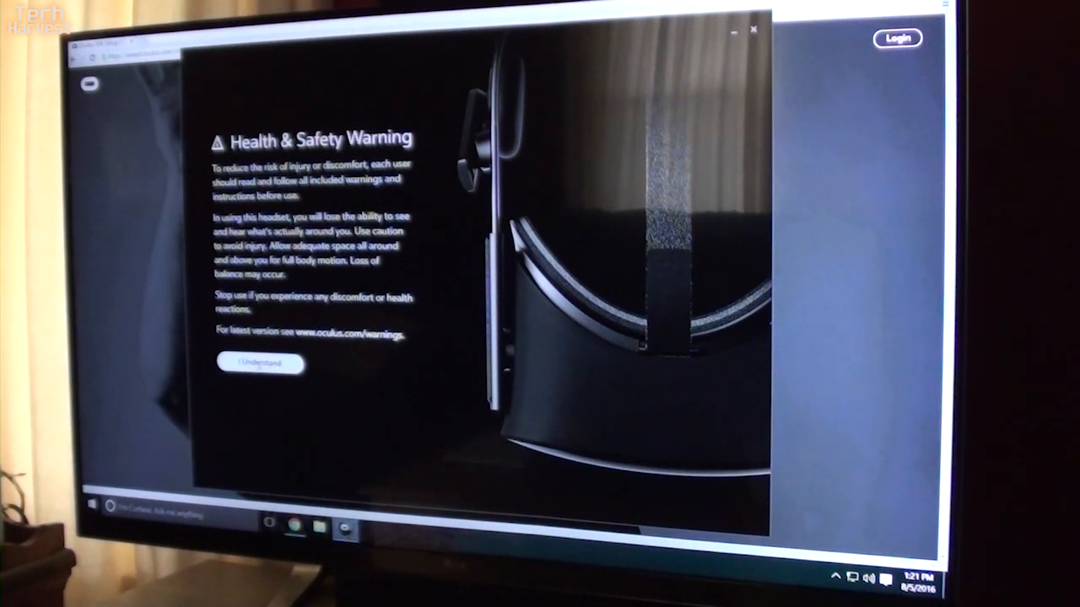
- Acknowledge the health and safety warning with I Understand and start Install Now to the default folder
click(259, 363)
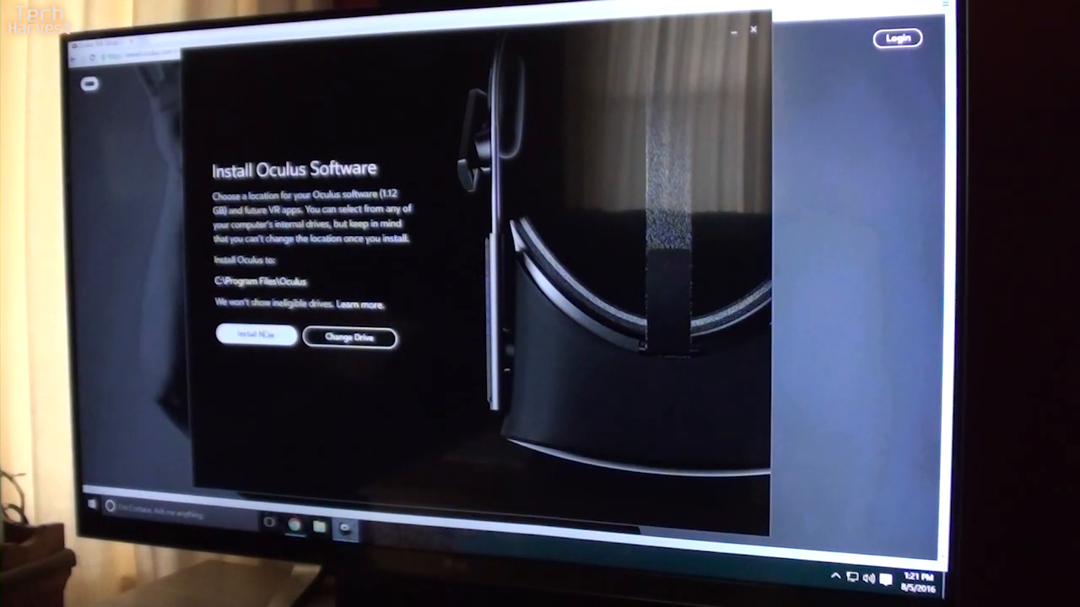
click(256, 335)
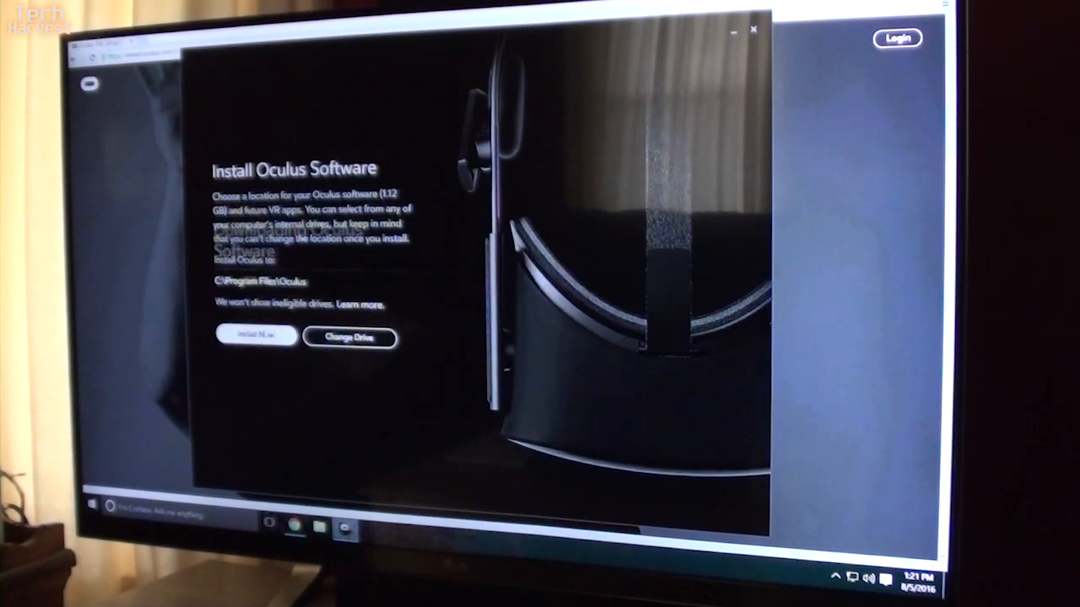
- Let the installation run and approve the Oculus VR sound device software in Windows Security
click(256, 336)
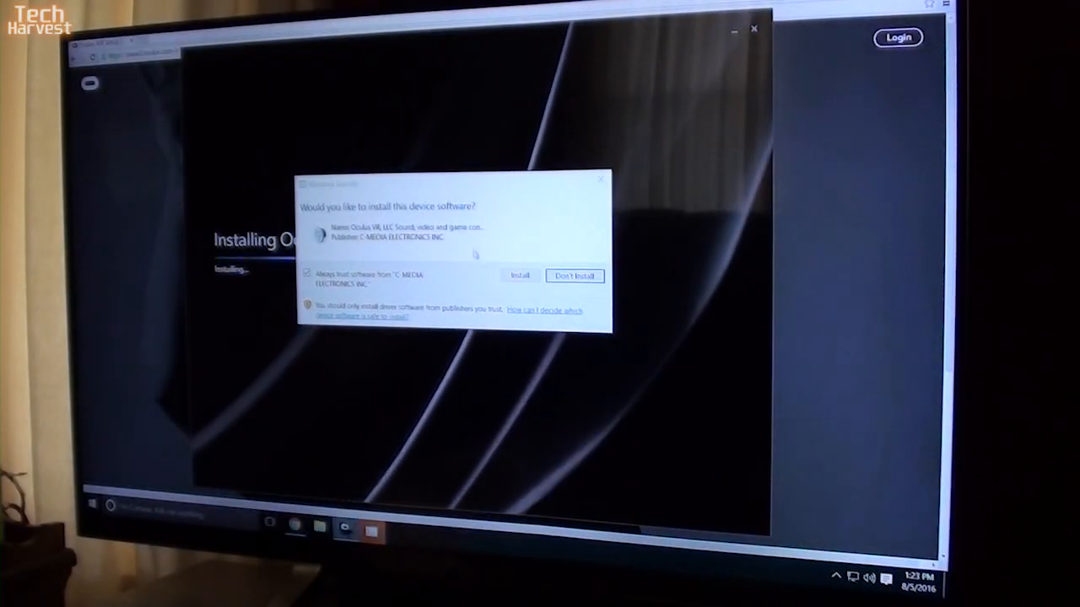
click(520, 276)
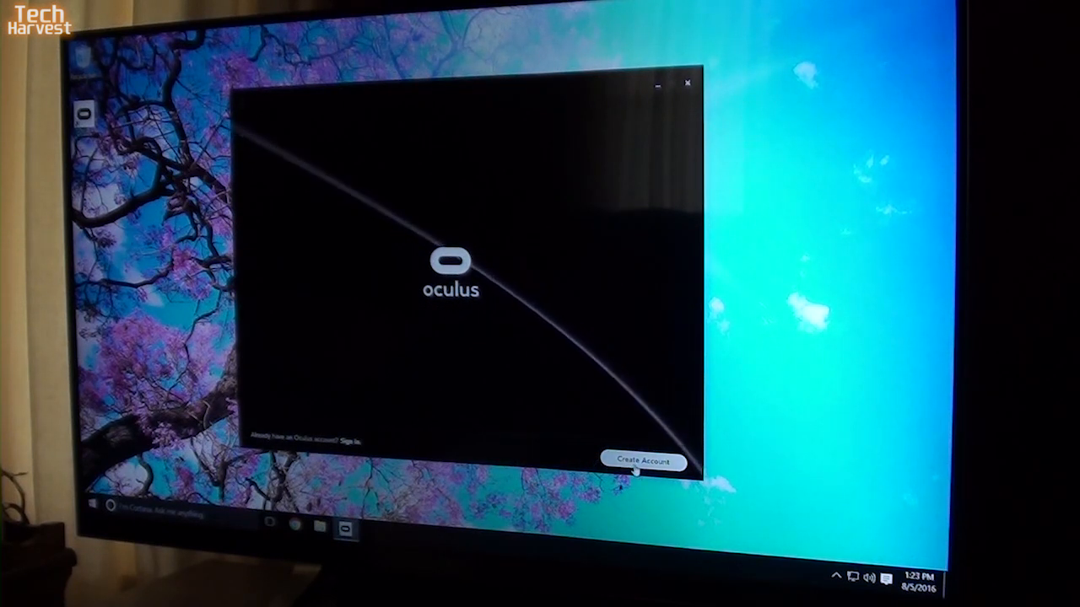
- Create a new Oculus account with the username 'Tevest' and submit the form
click(642, 461)
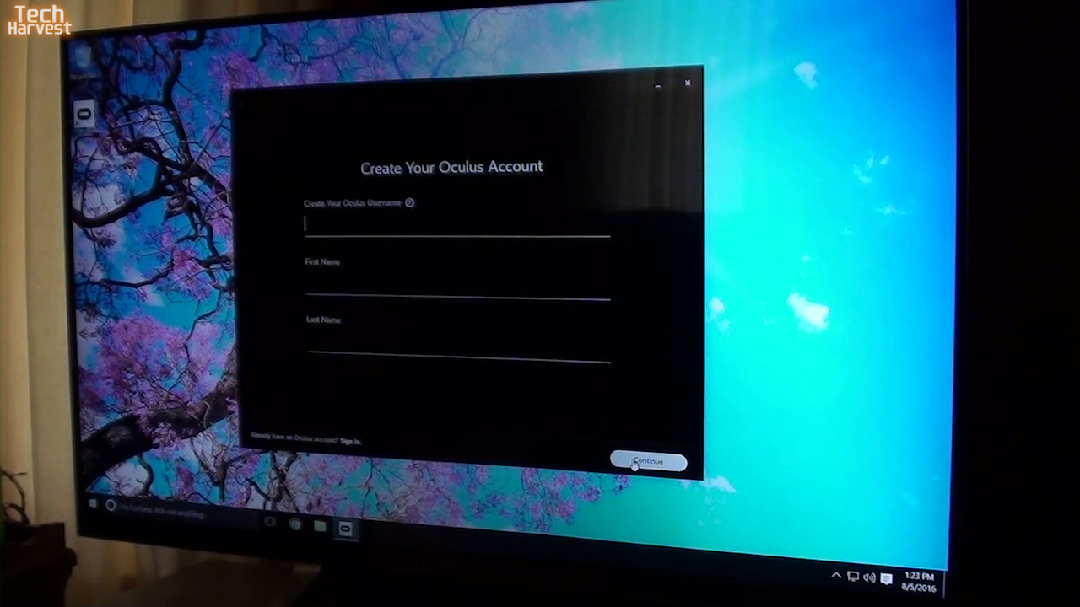
text(TechHar)
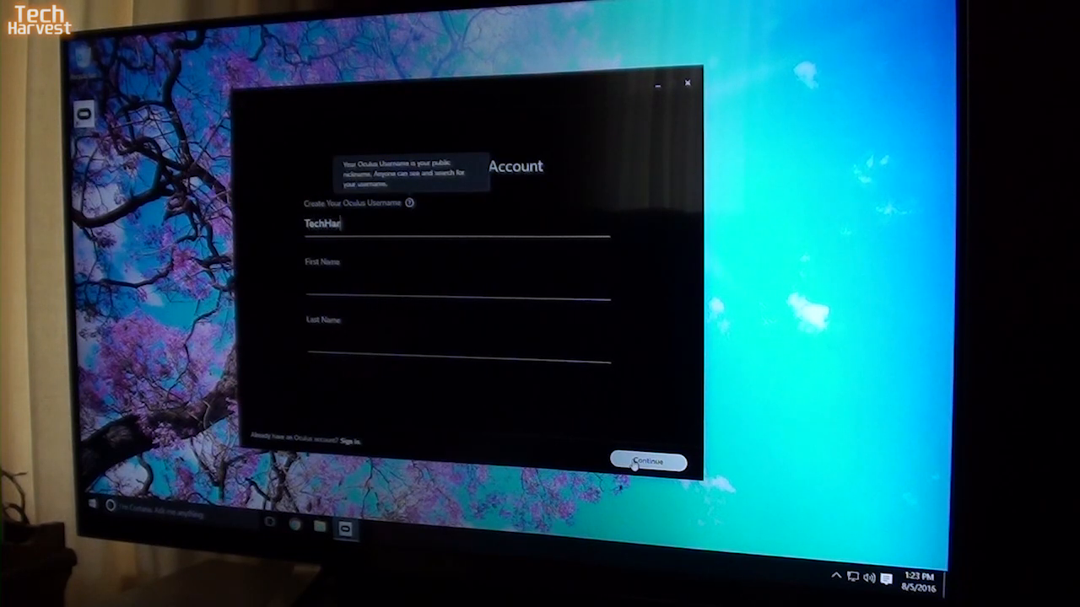
text(vest)
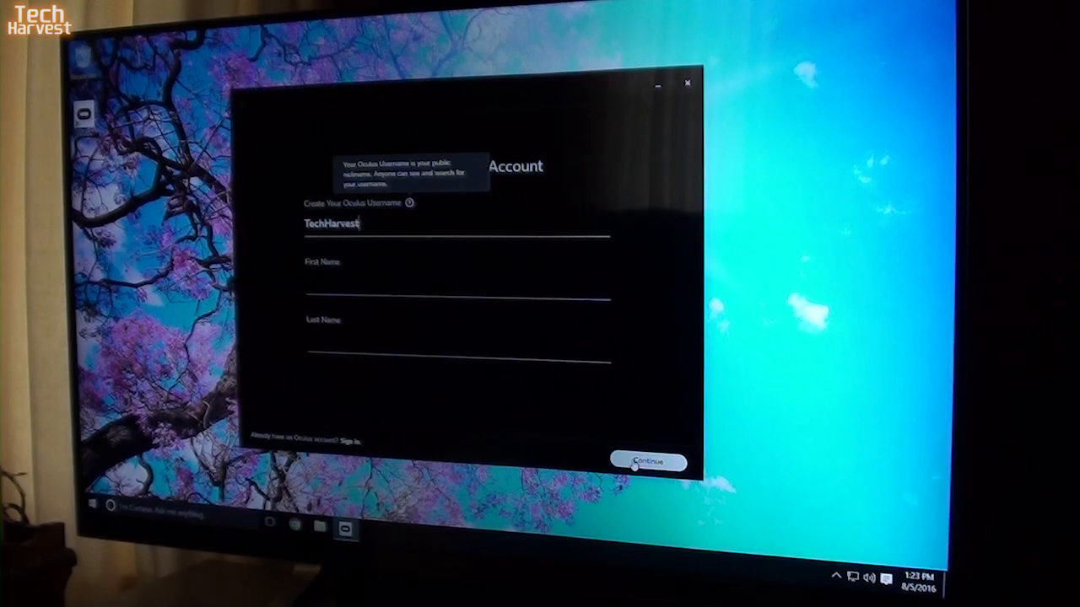
click(648, 463)
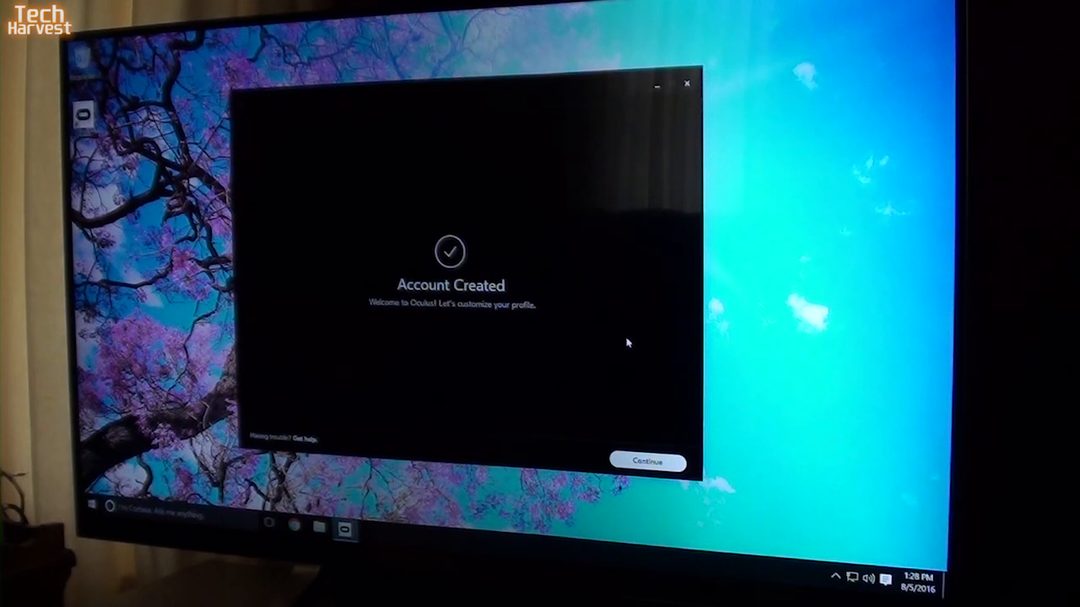
mouse_move(633, 396)
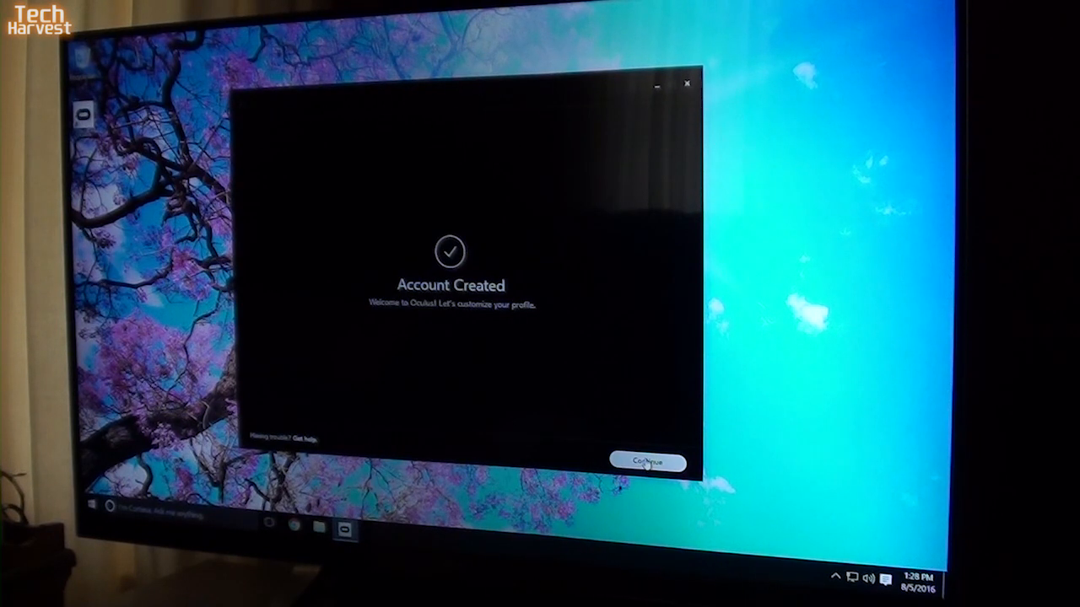
- Continue from the Account Created confirmation to the Choose Your Profile Picture step
click(647, 462)
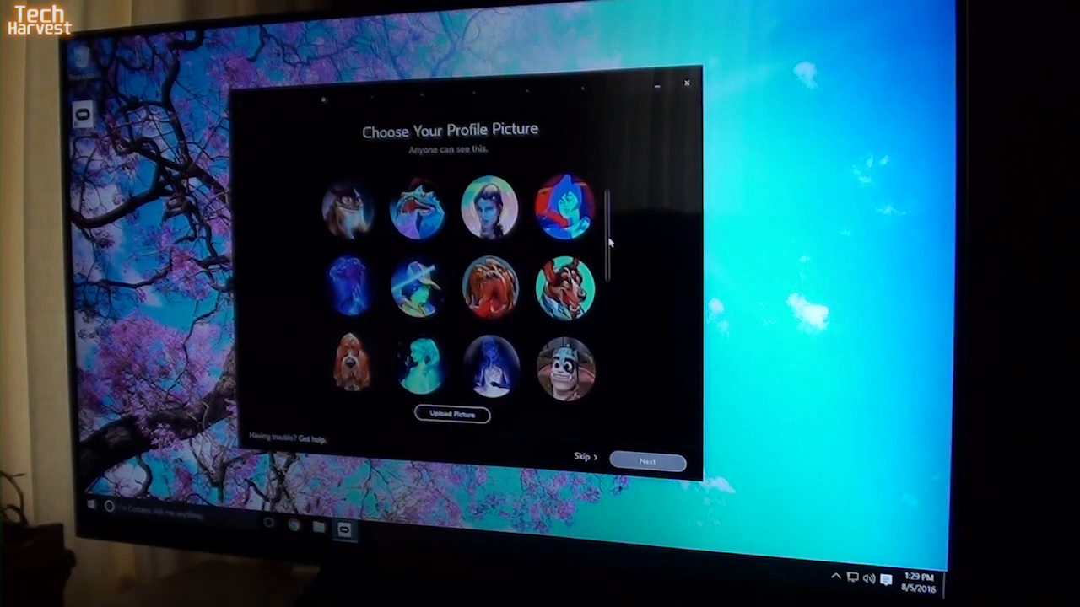
- Browse the avatar gallery and select the blue creature as the profile picture
scroll(down, 3)
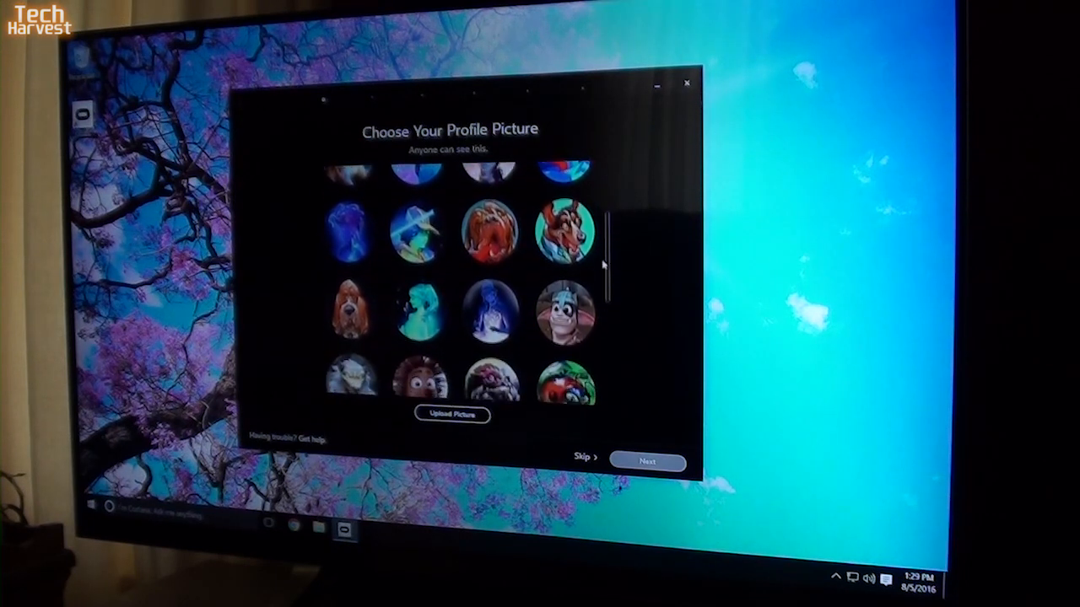
scroll(down, 3)
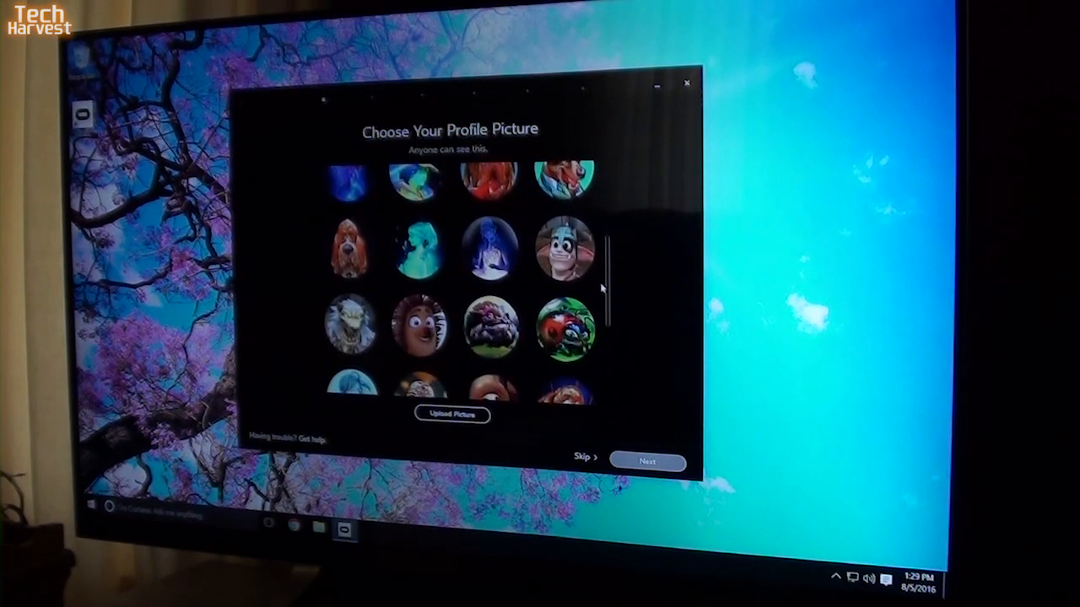
scroll(down, 3)
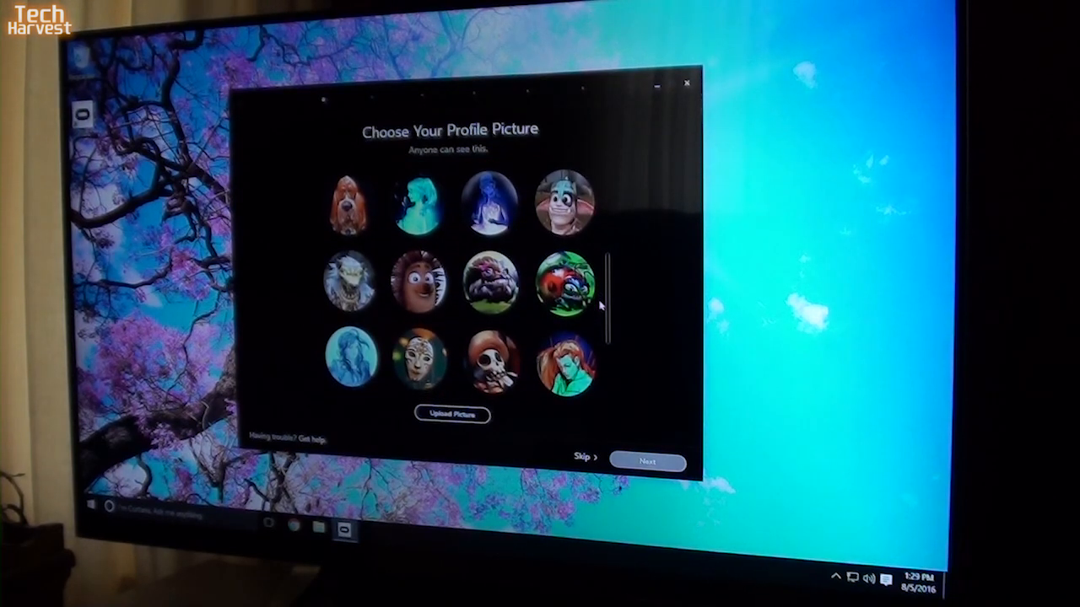
scroll(down, 3)
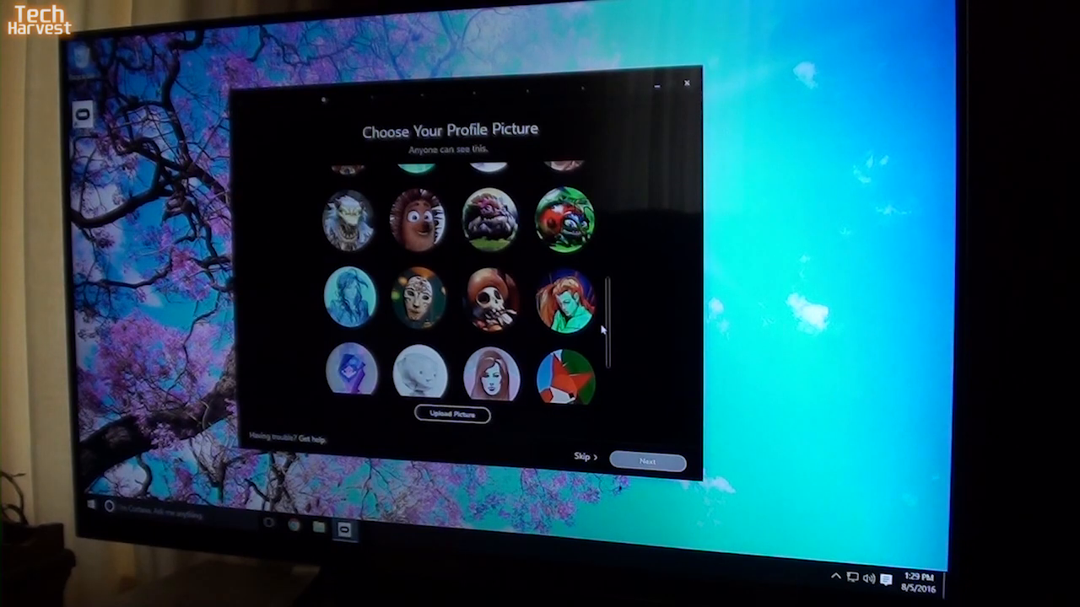
scroll(down, 3)
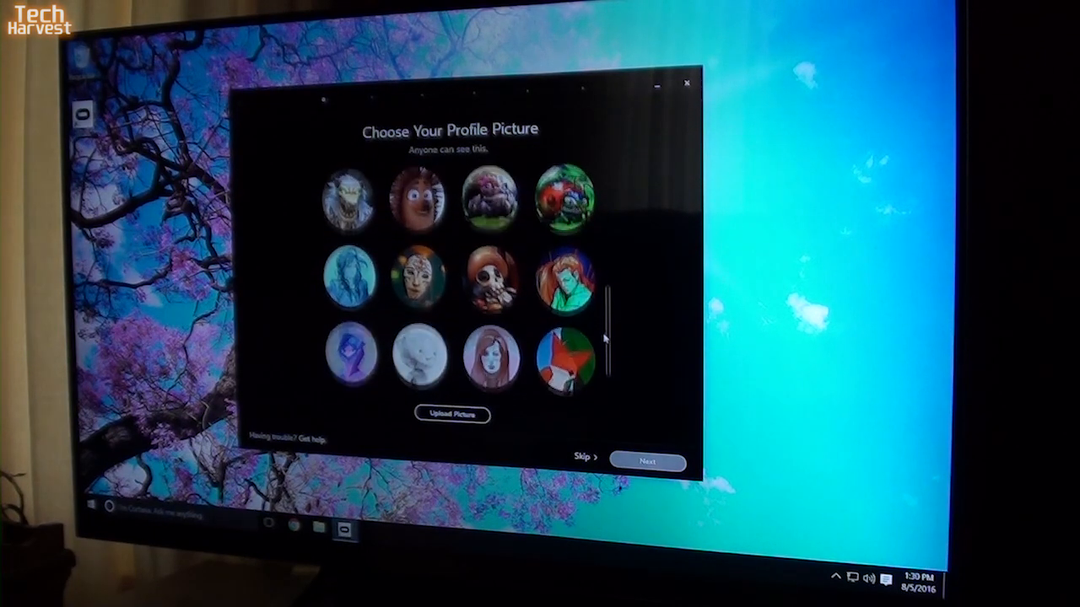
scroll(down, 3)
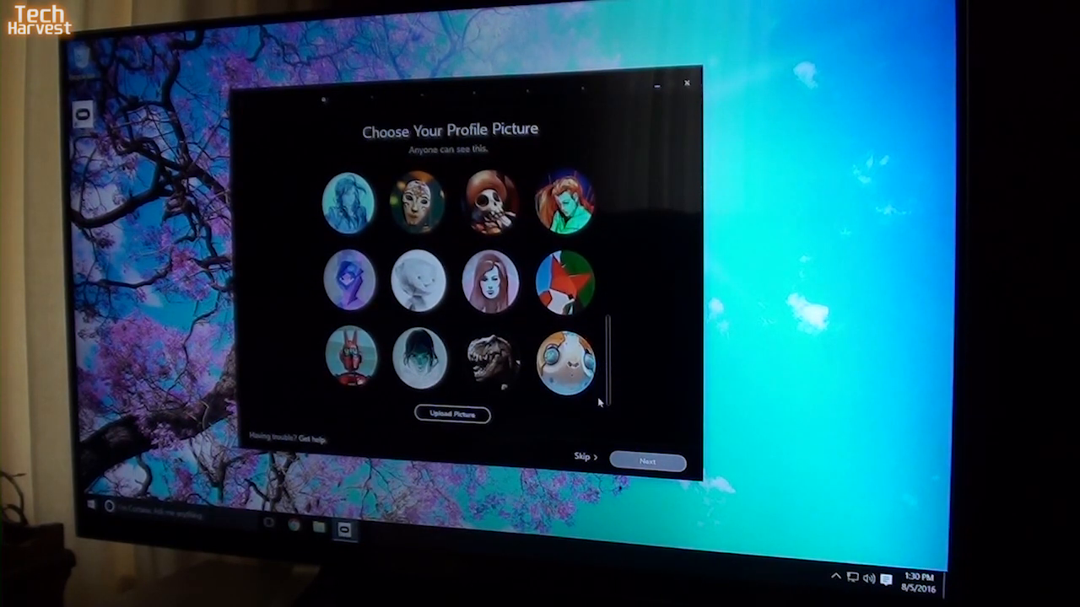
mouse_move(603, 369)
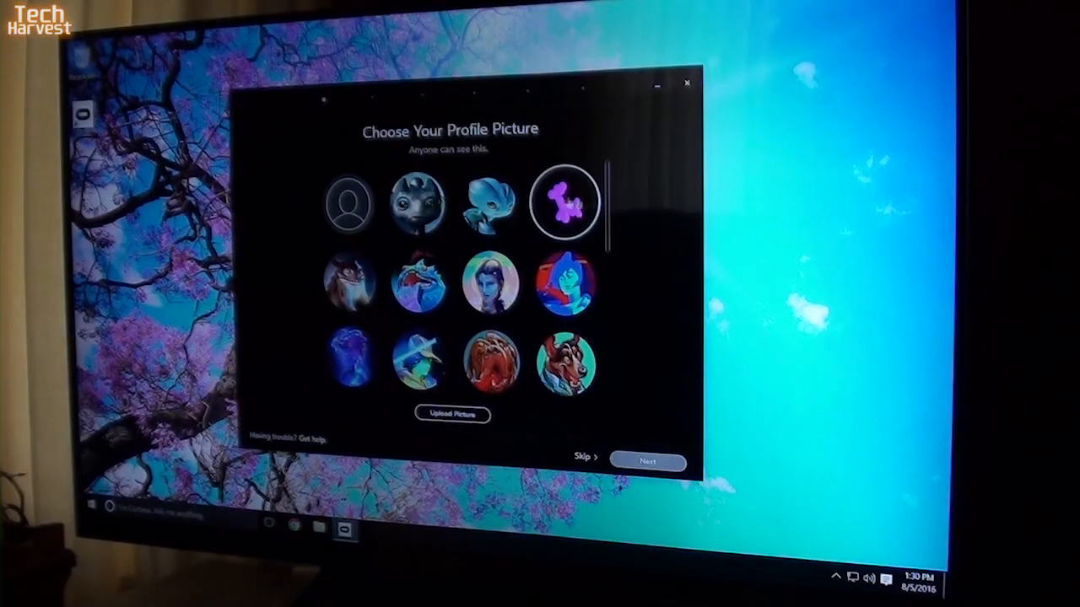
click(490, 203)
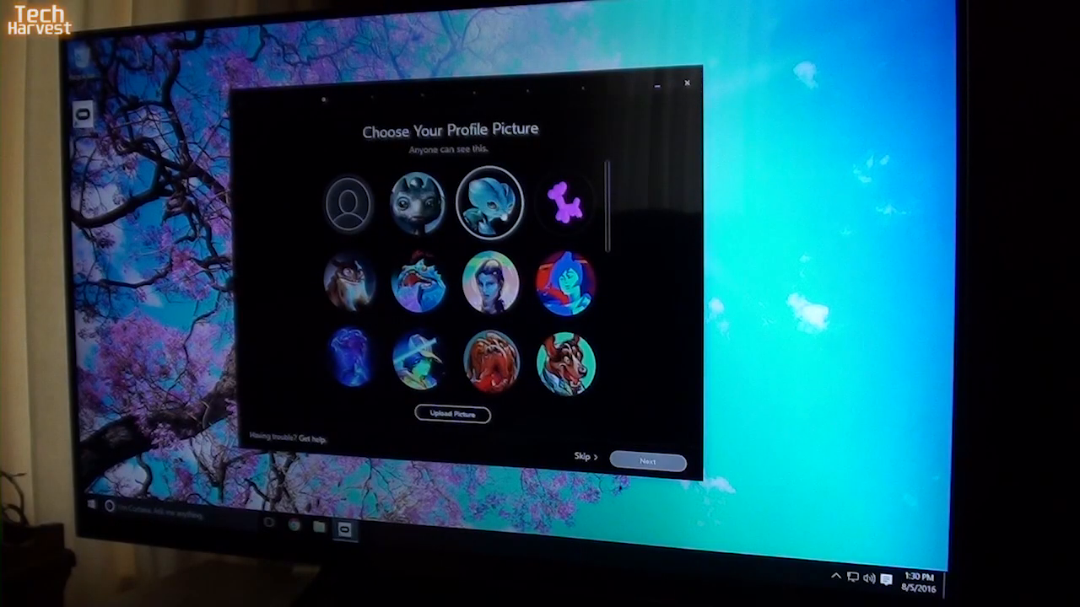
- Confirm the blue creature avatar with Next and move to Privacy Settings
click(647, 462)
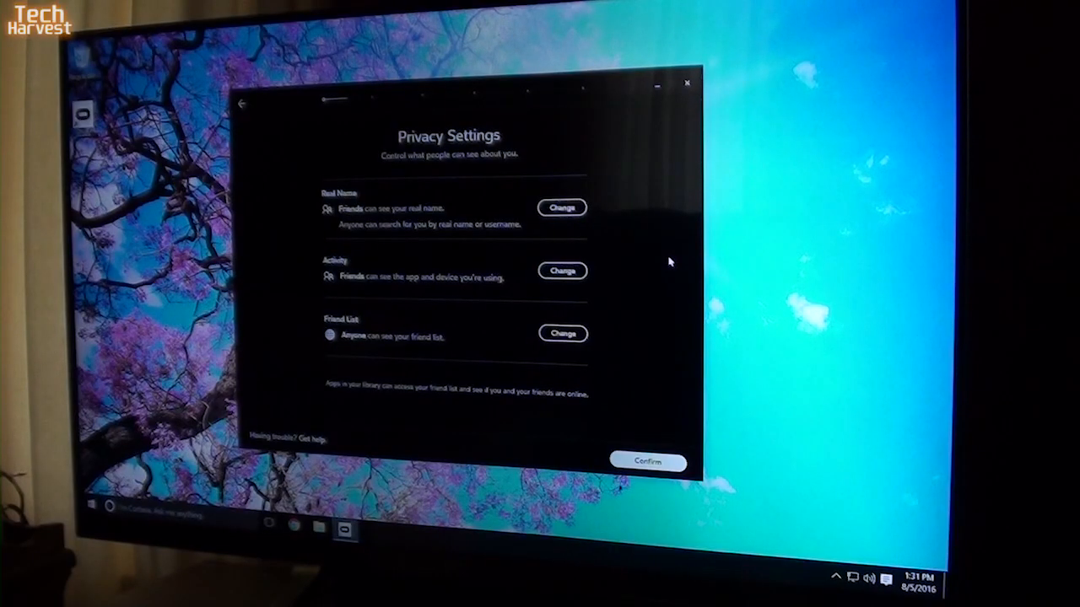
mouse_move(653, 217)
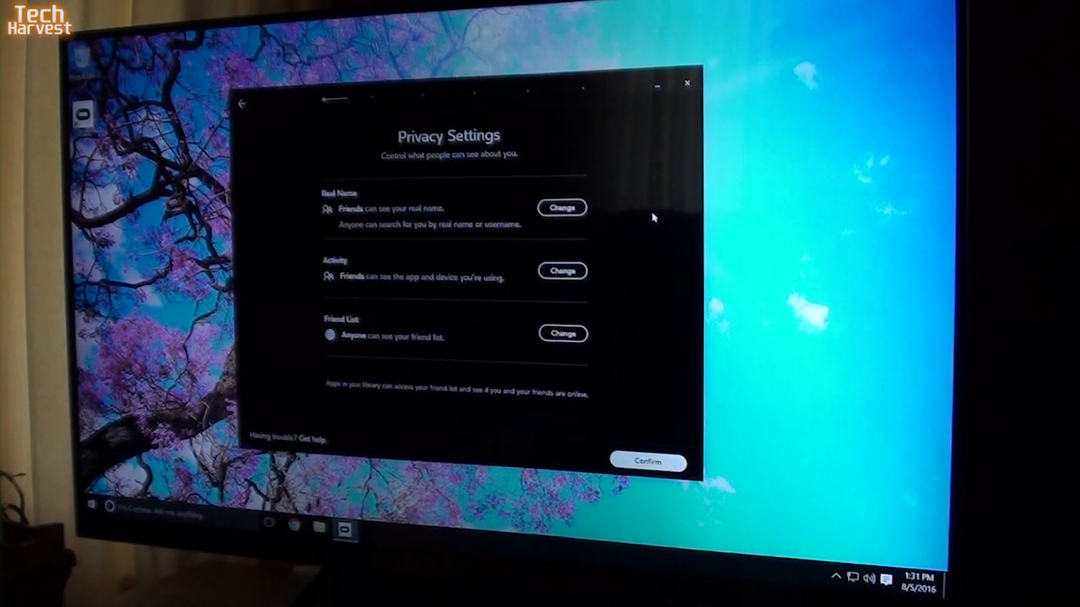
mouse_move(646, 175)
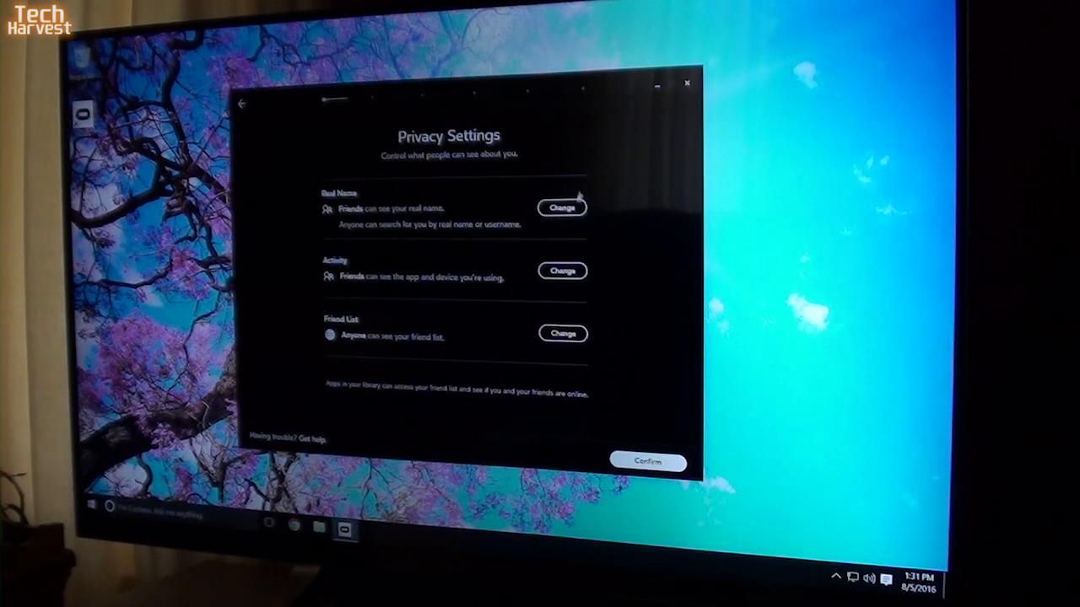
- Set Real Name visibility to Only You and continue to Add a Payment Method
click(562, 207)
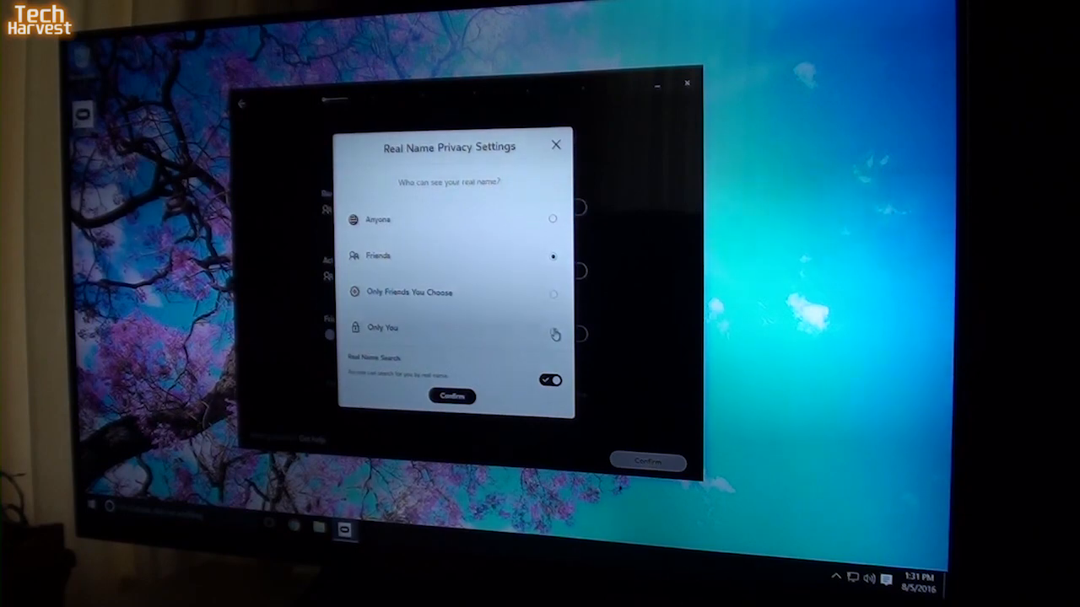
click(451, 396)
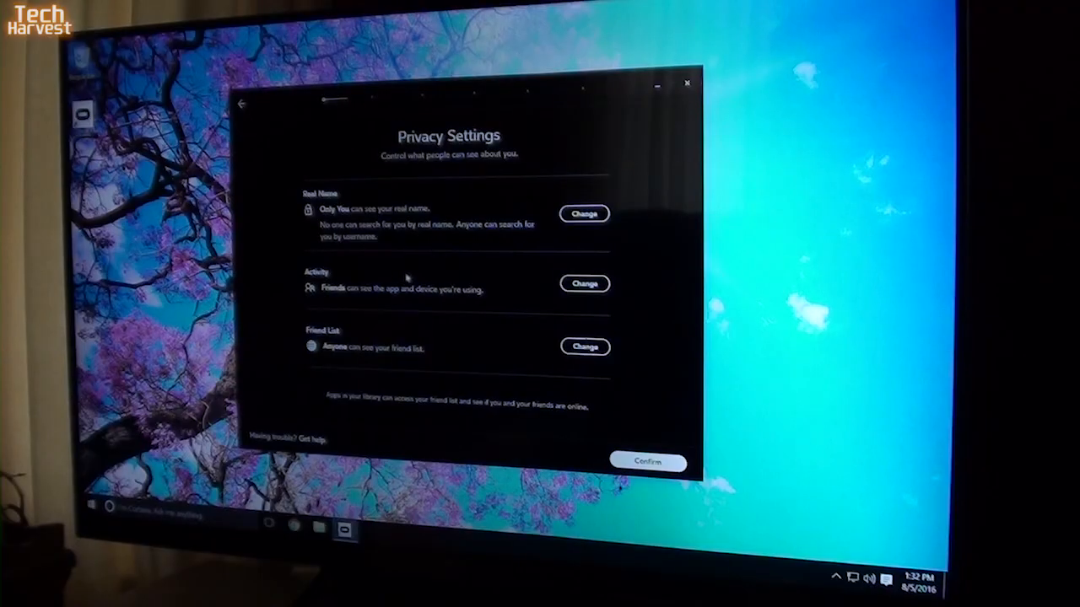
mouse_move(435, 268)
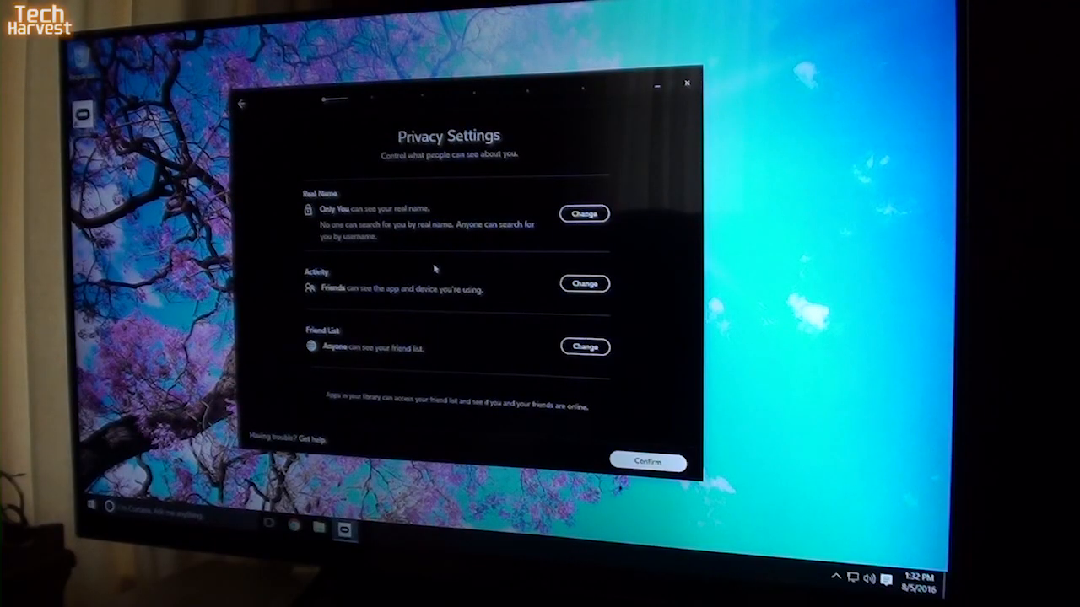
mouse_move(472, 338)
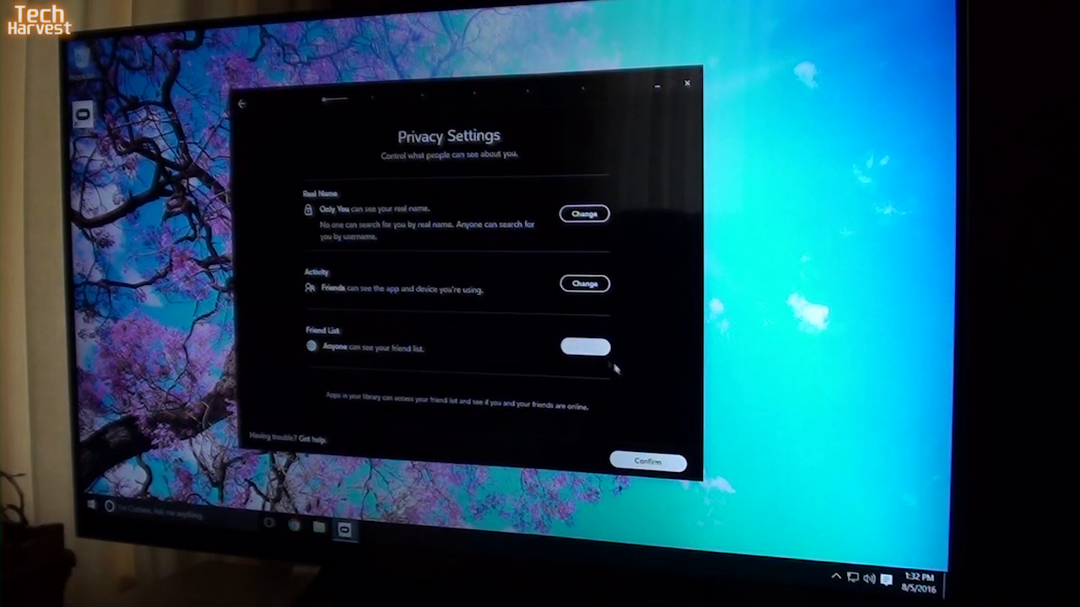
click(648, 462)
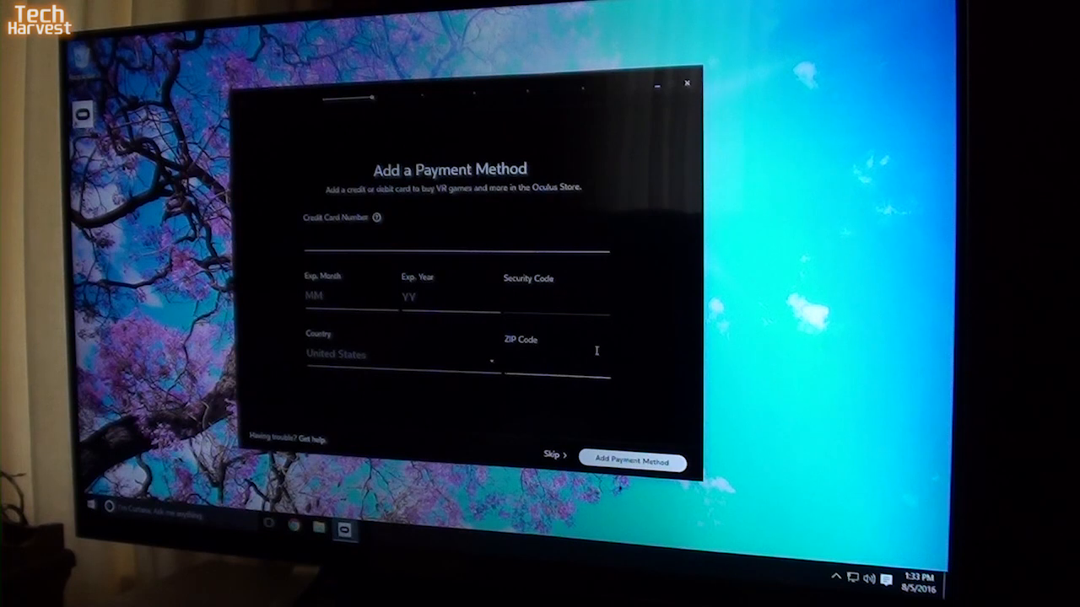
mouse_move(555, 414)
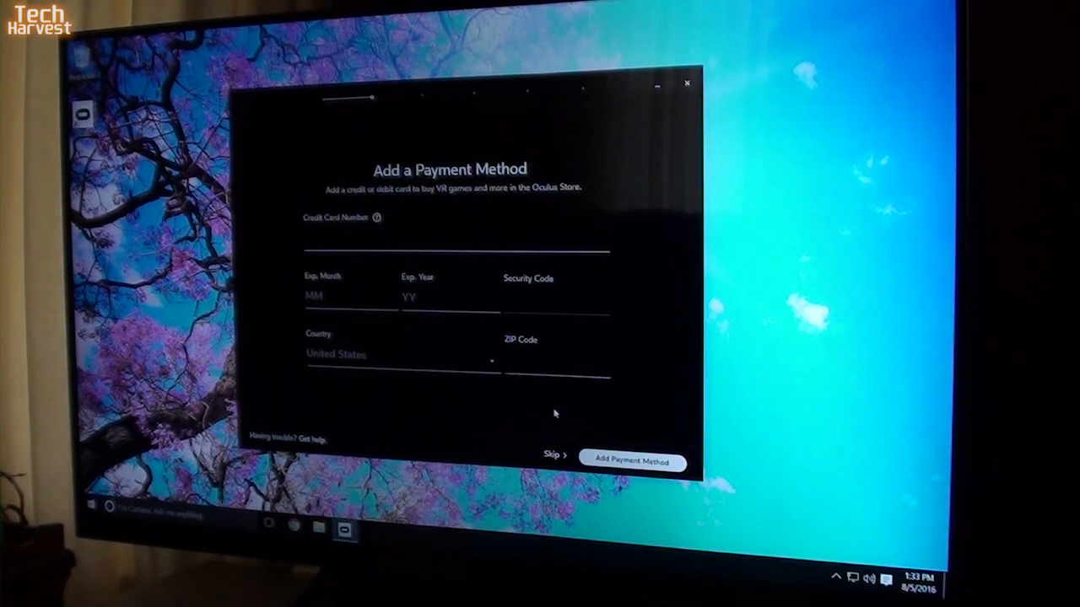
mouse_move(521, 439)
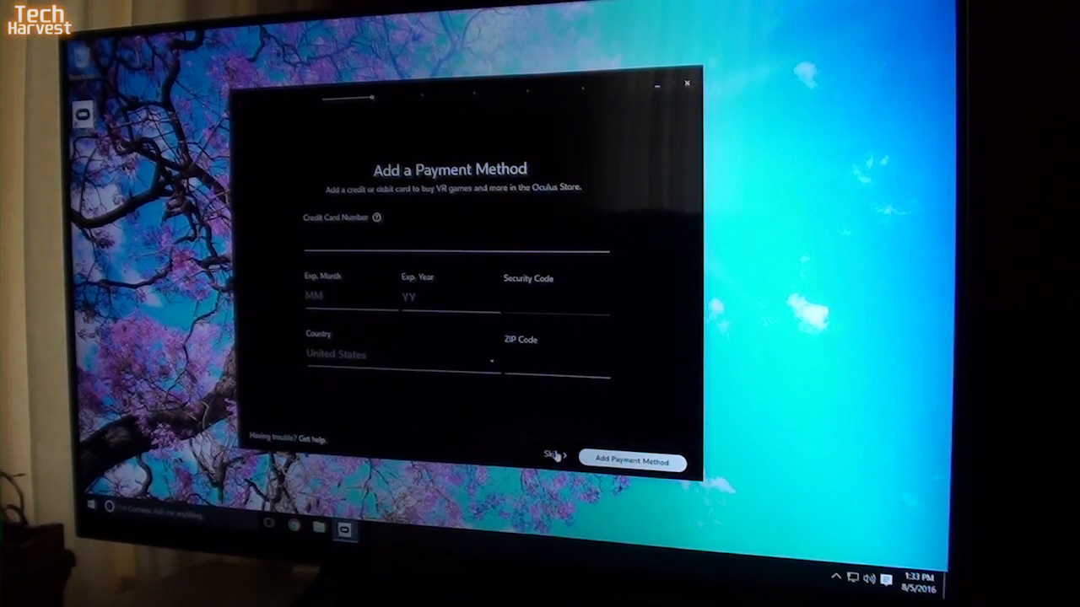
- Skip adding a payment method and pass the PIN step to reach Let's Set Up Your Rift
click(553, 455)
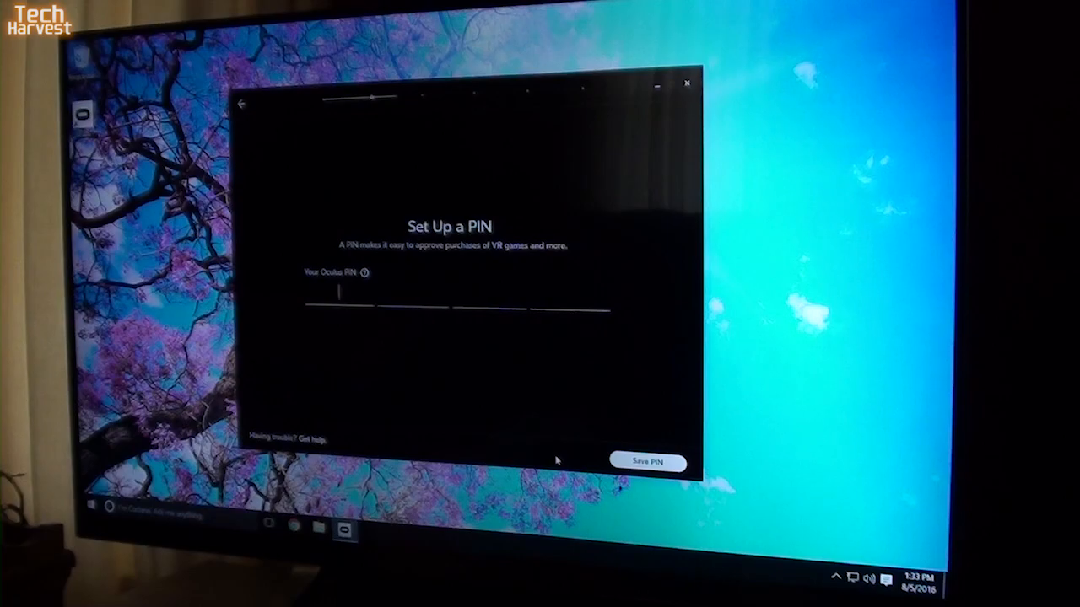
click(648, 462)
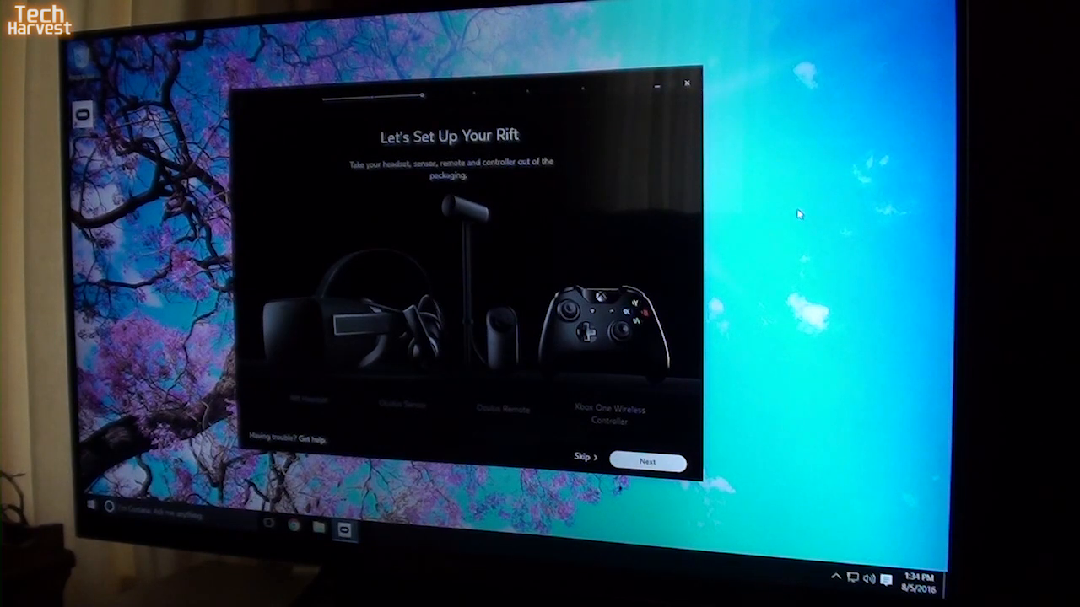
- Continue past the unpacking overview to the Get to Know Your Rift care instructions
click(647, 462)
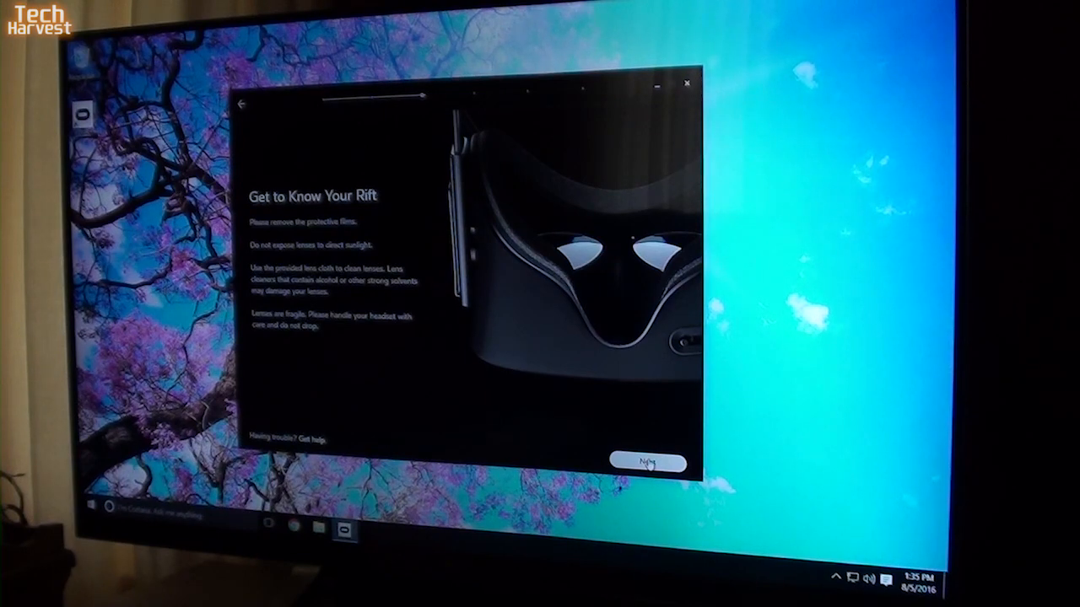
- Continue past lens care to Connect Your Rift Headset, where HDMI and both USB cables report OK
click(647, 462)
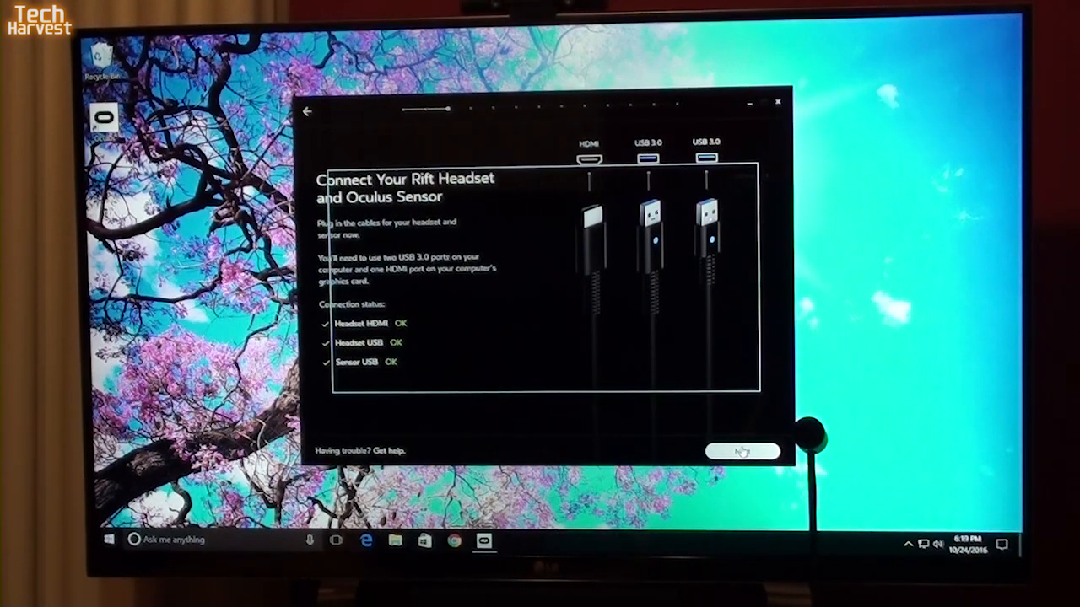
mouse_move(717, 422)
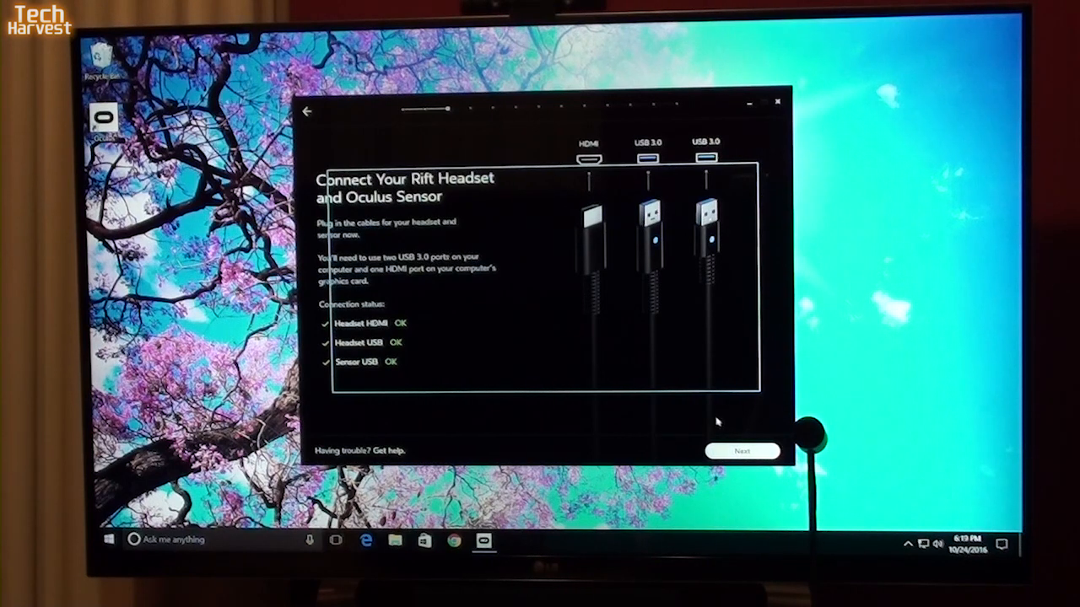
- Run the Rift firmware update to completion and continue to the Start Your Oculus Remote step
click(741, 450)
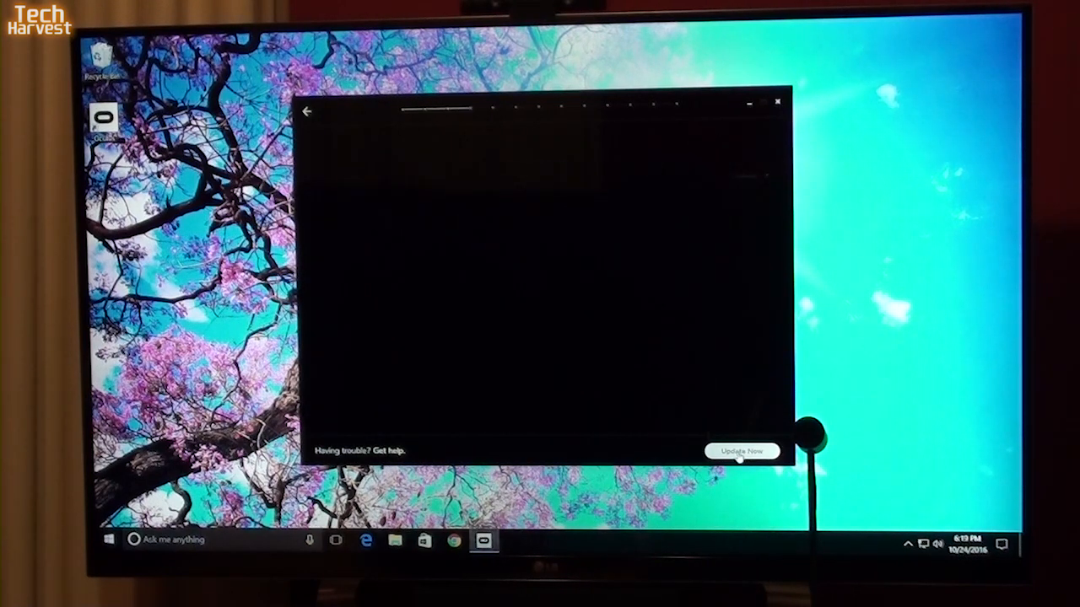
click(742, 450)
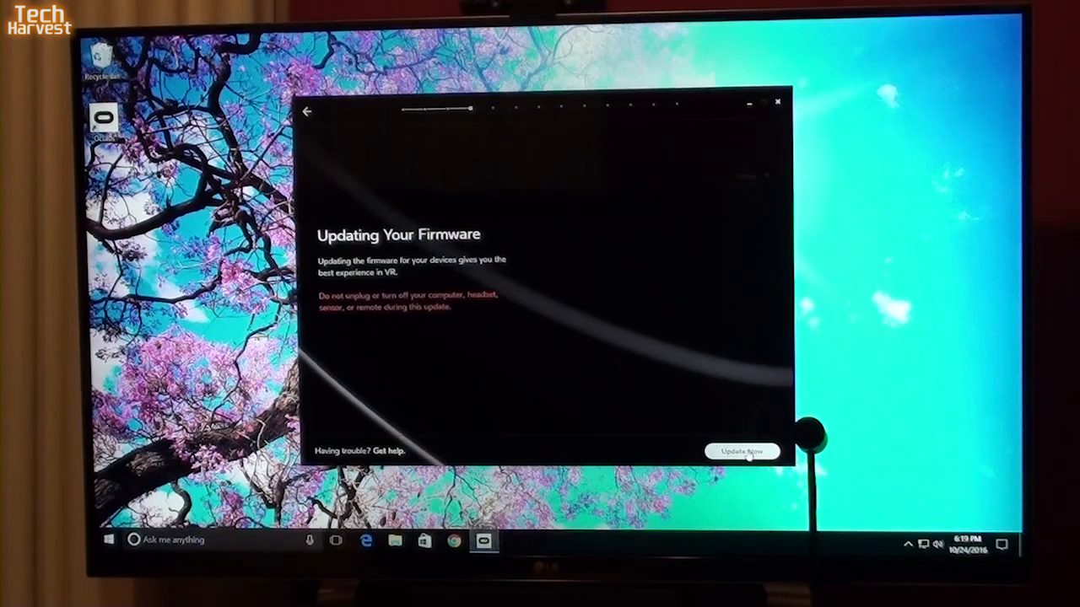
click(742, 450)
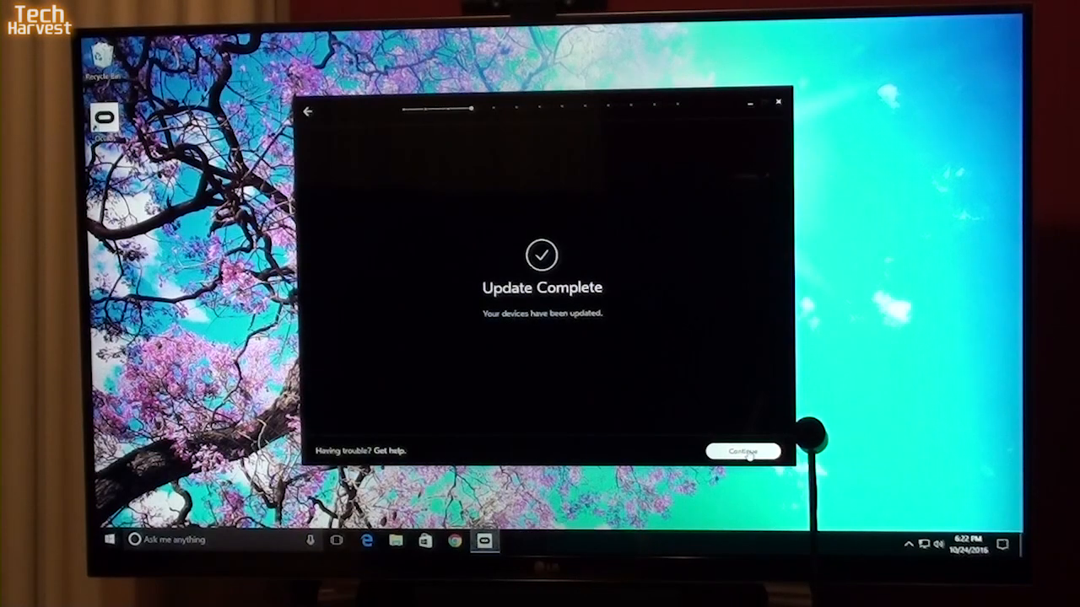
click(744, 451)
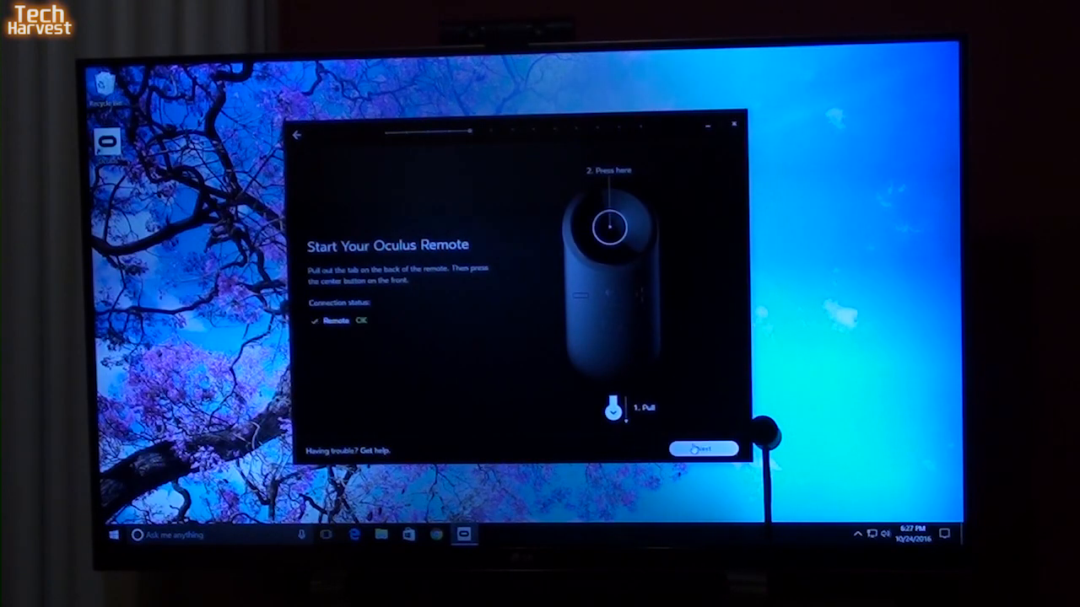
- Proceed once the Oculus Remote reports OK, reaching the About Your Remote overview
click(704, 448)
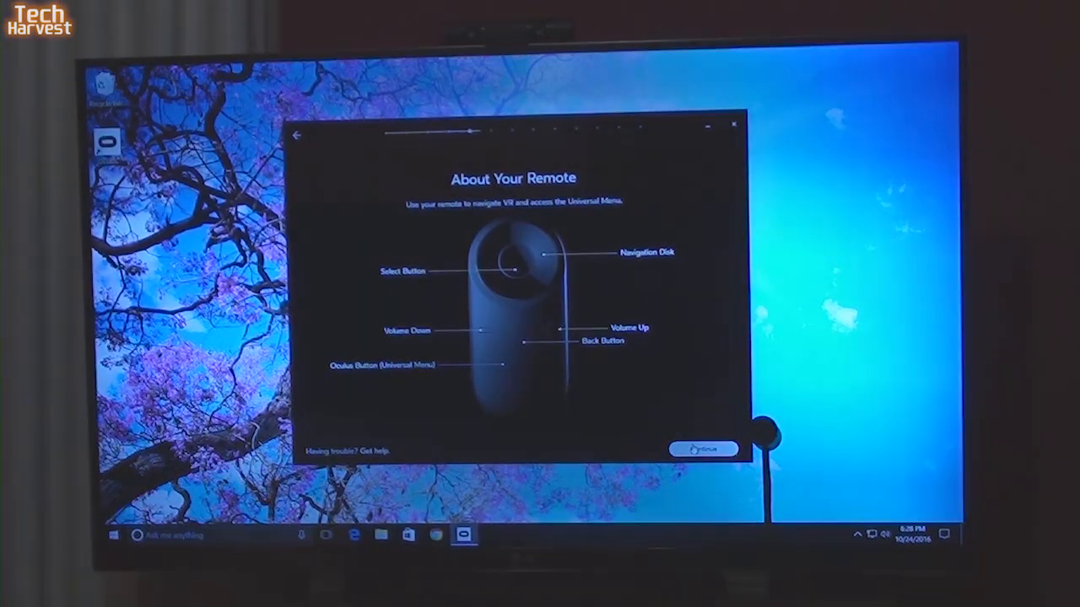
- Continue past About Your Remote to Set Up Your Xbox One Wireless Controller
click(704, 448)
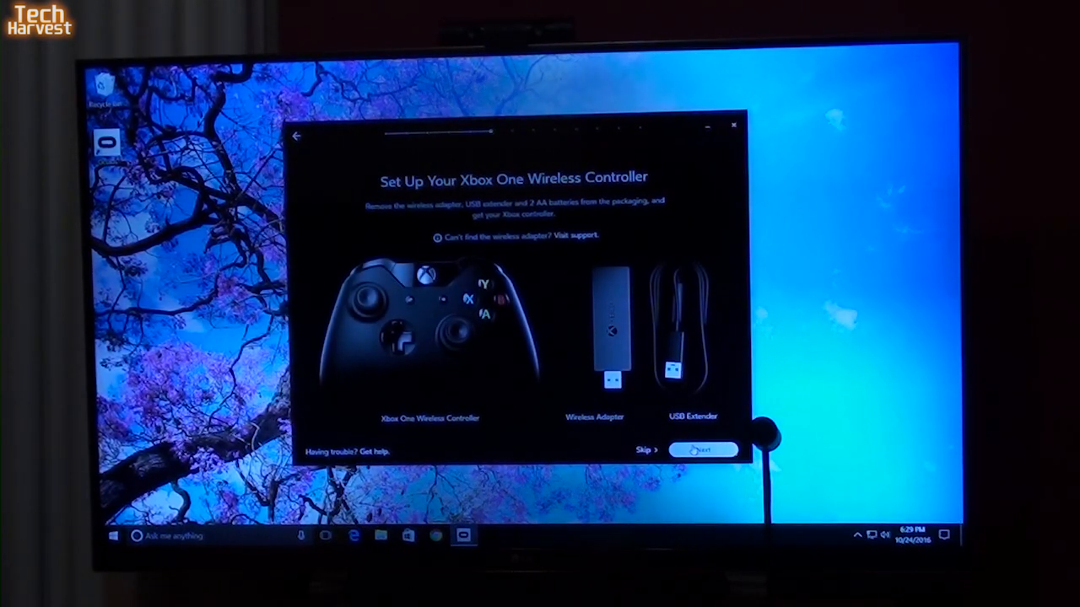
- Pair the Xbox controller until it reports OK and advance to Set Up Your Oculus Sensor
click(704, 449)
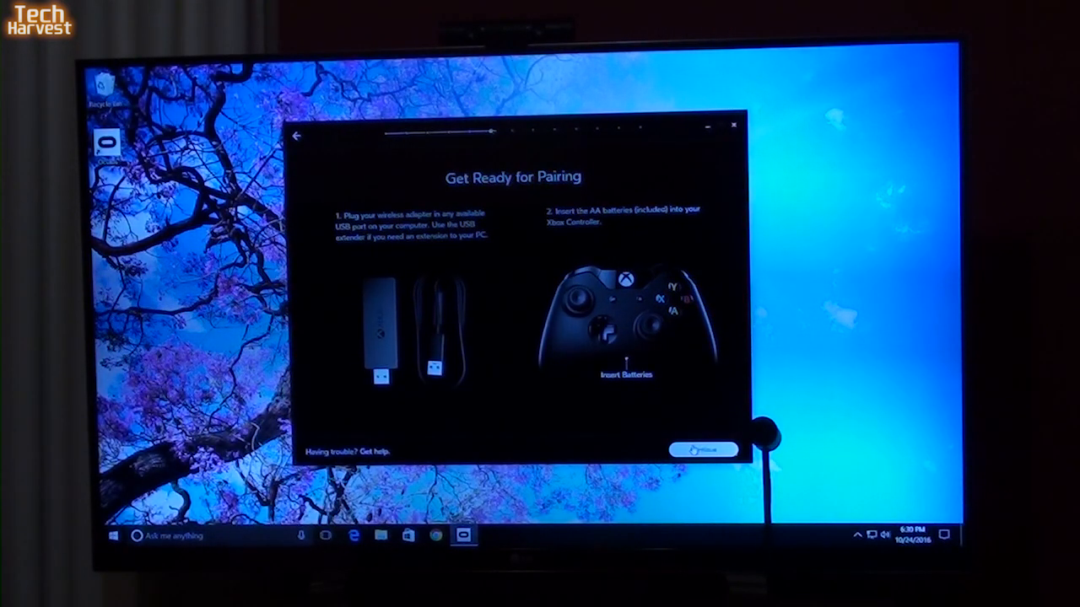
click(704, 450)
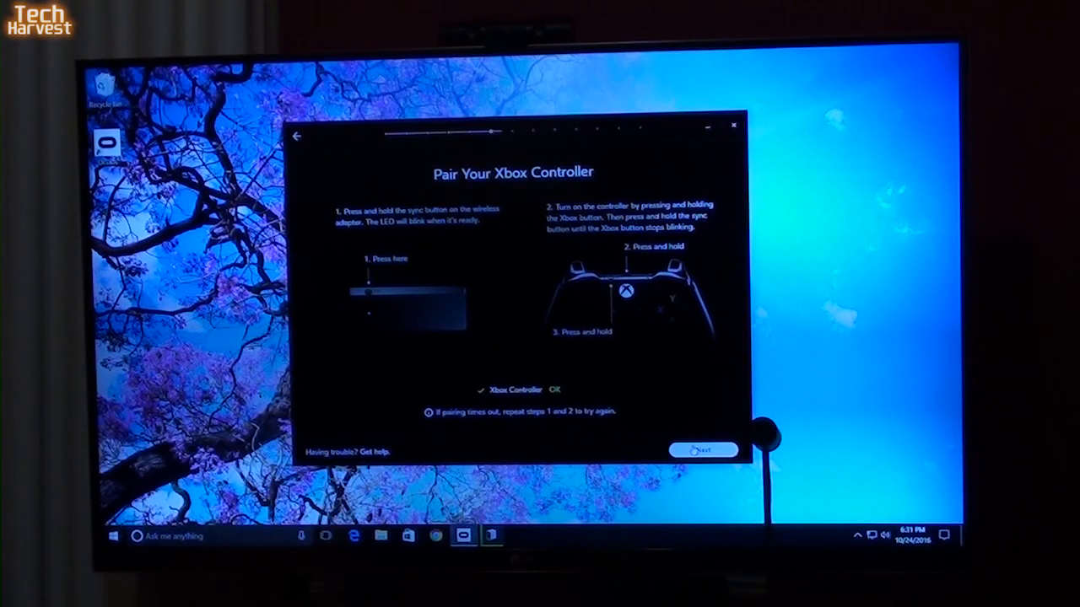
click(705, 449)
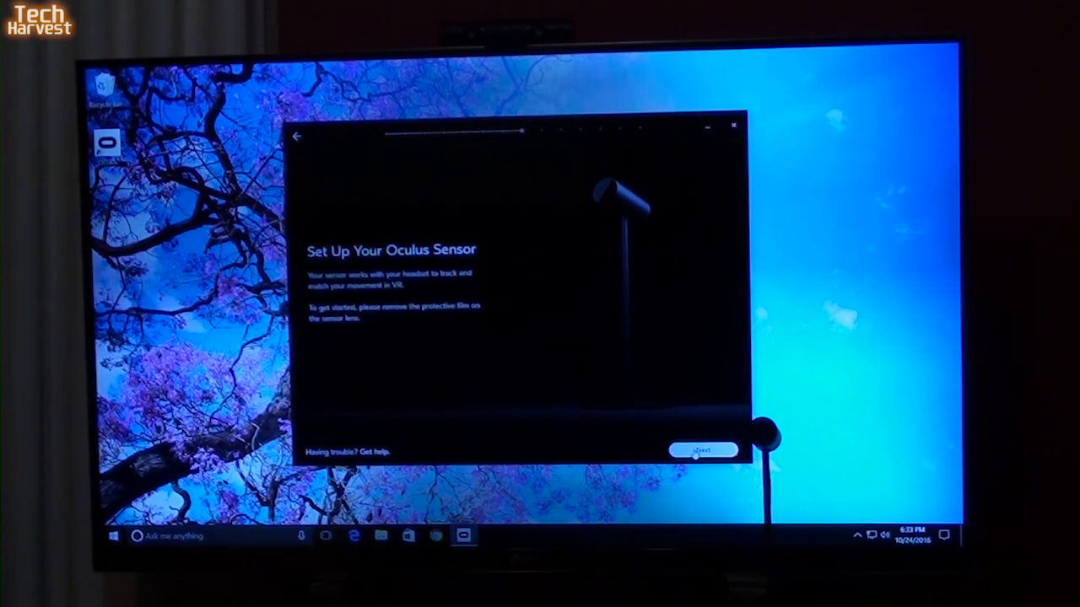
- Start the Oculus Sensor setup and enter your height, reaching the Place Your Sensor step
click(703, 449)
text(5)
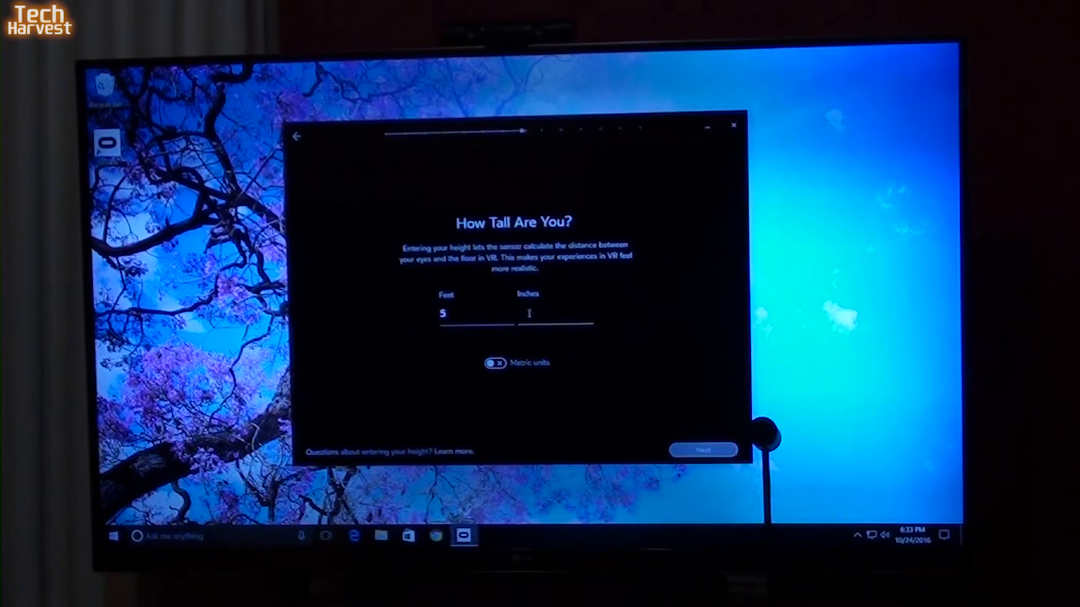
click(703, 450)
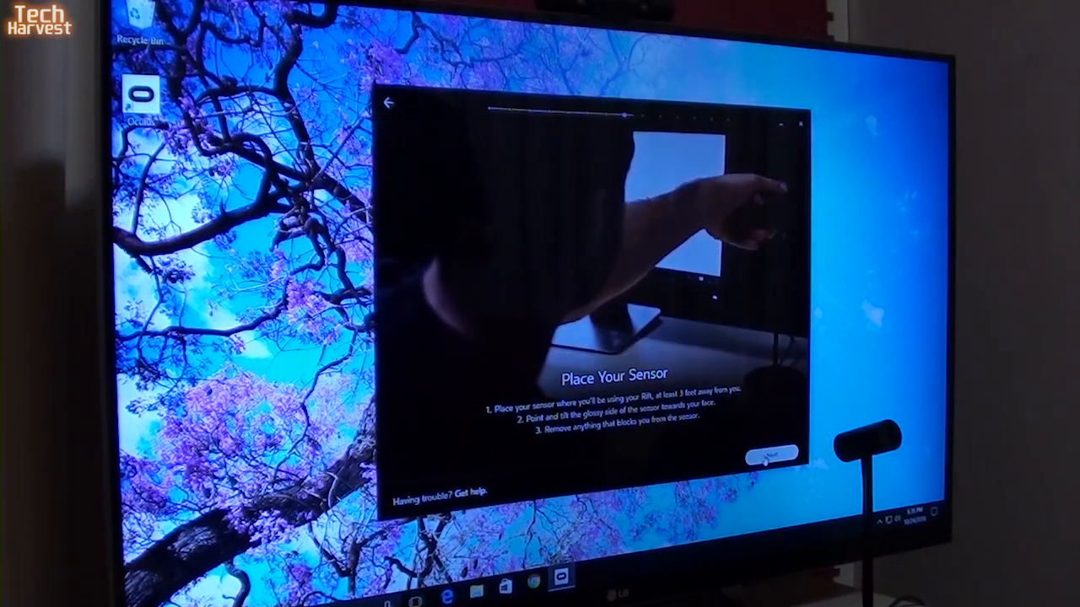
- Run the sensor tracking check and retry it after the first check can't find the Rift
click(767, 458)
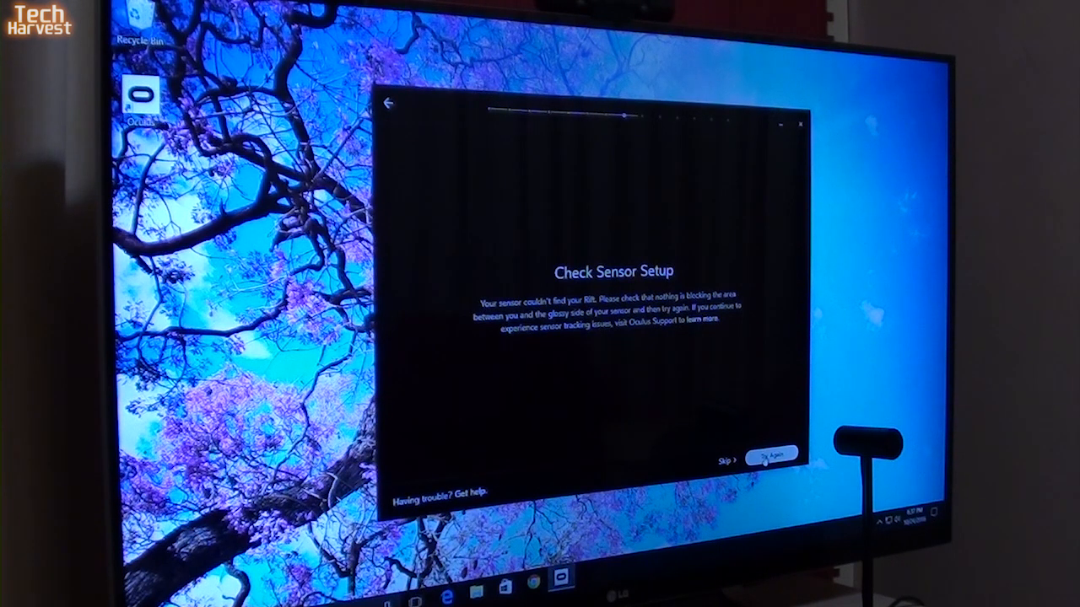
click(773, 454)
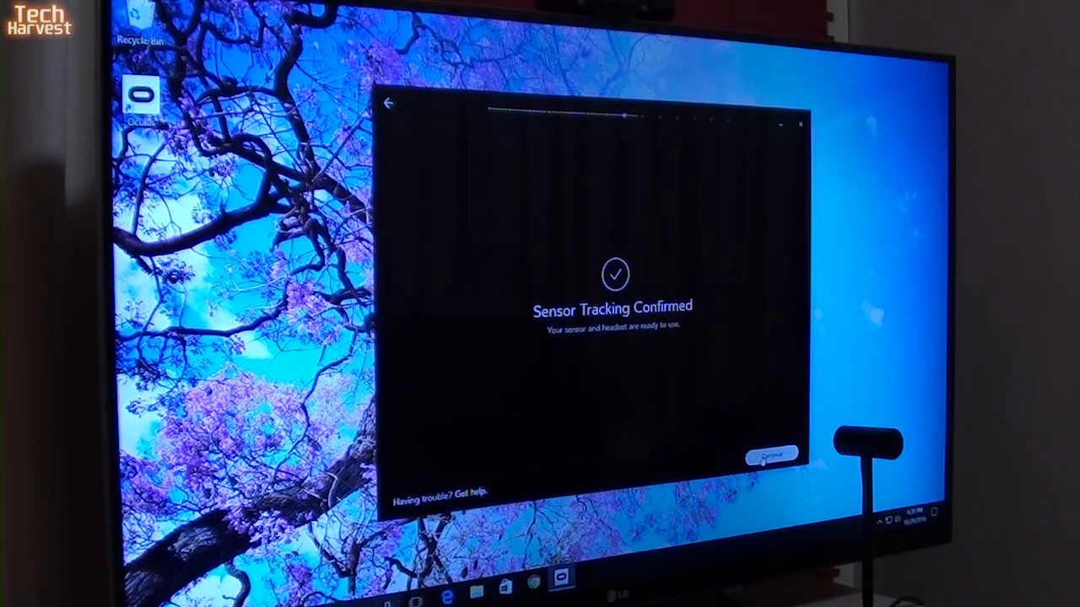
- Continue past Sensor Tracking Confirmed and begin Personalize Your Rift at the About Your Rift overview
click(768, 456)
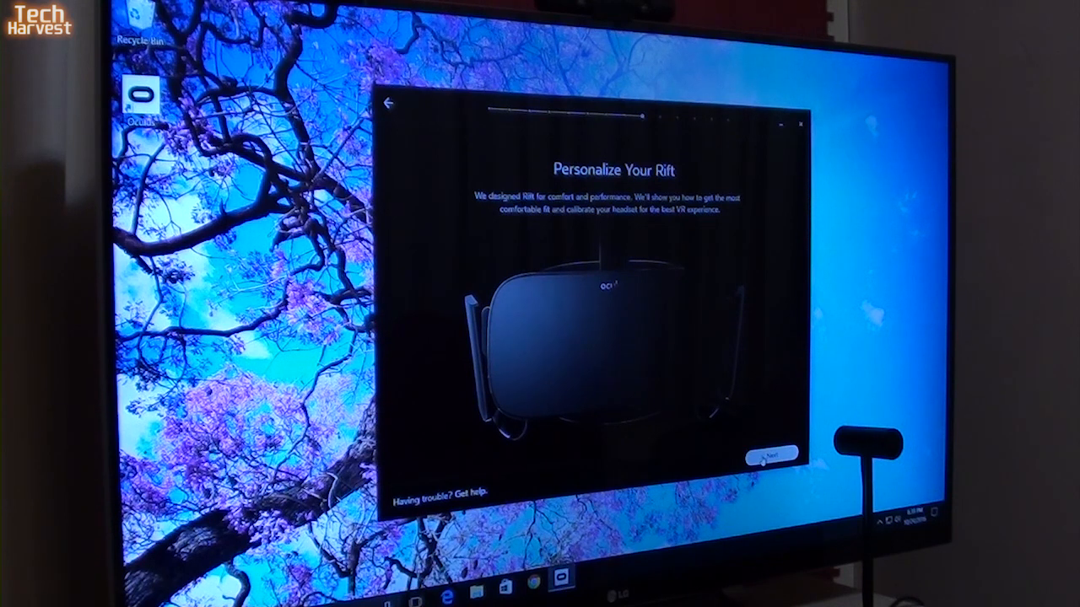
click(768, 455)
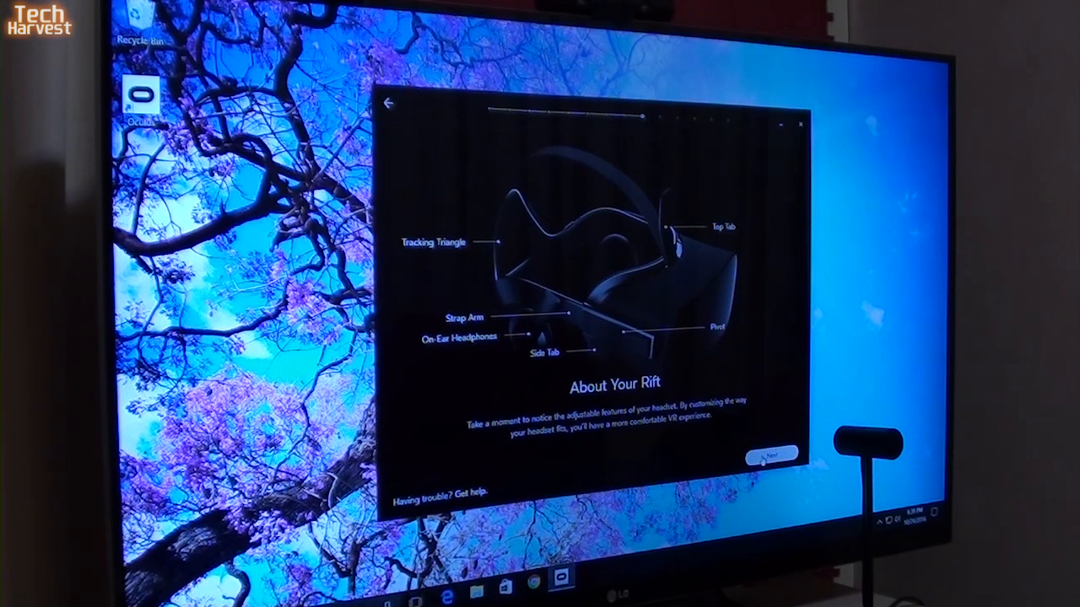
- Advance past About Your Rift, Customize Your Fit and Confirm Your Fit to Fit Complete
click(768, 456)
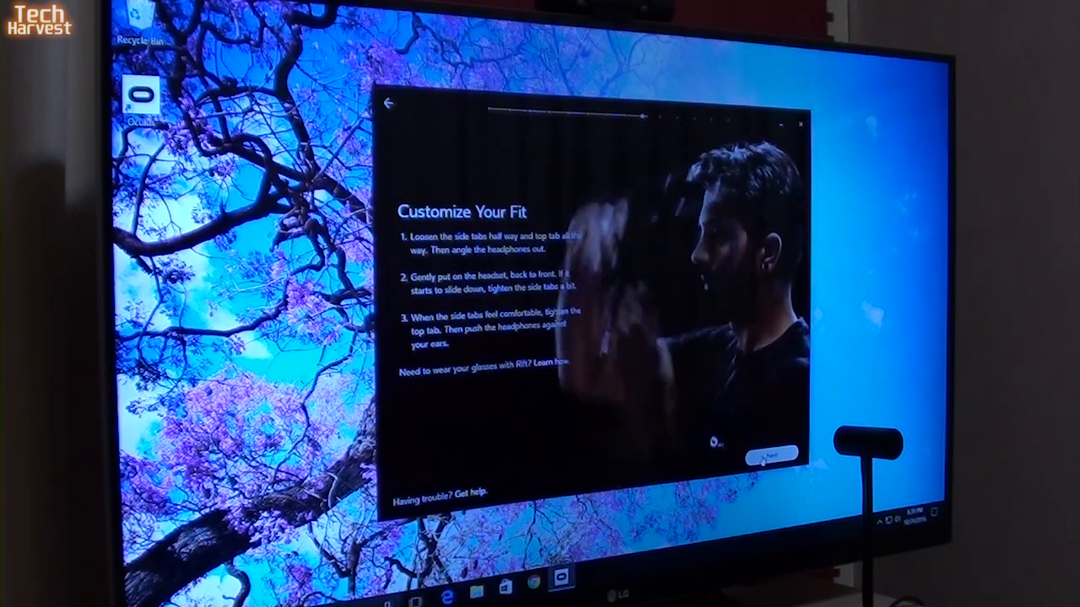
click(768, 454)
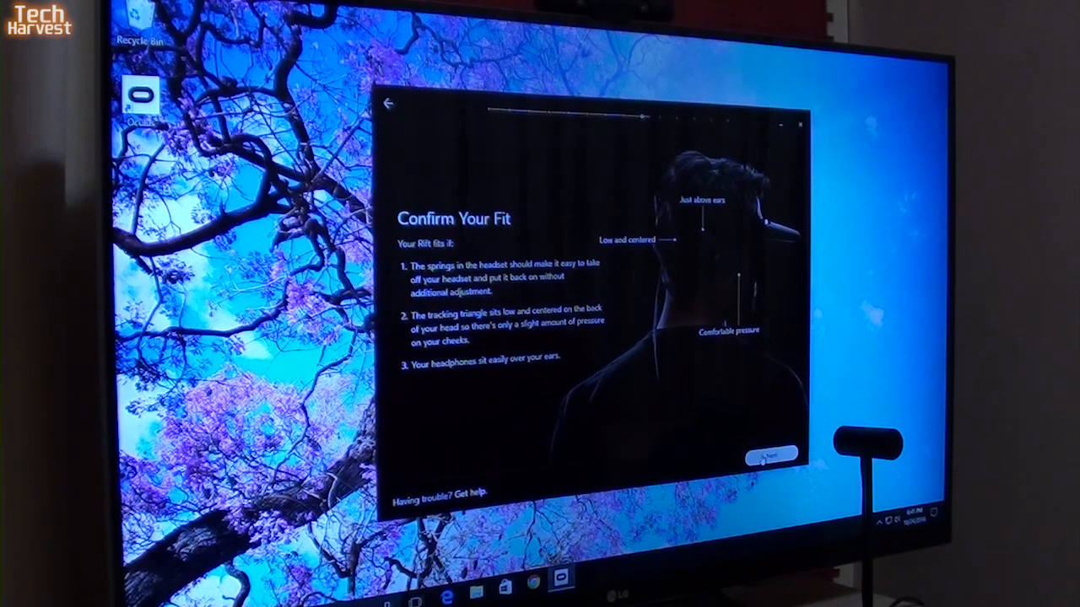
click(769, 456)
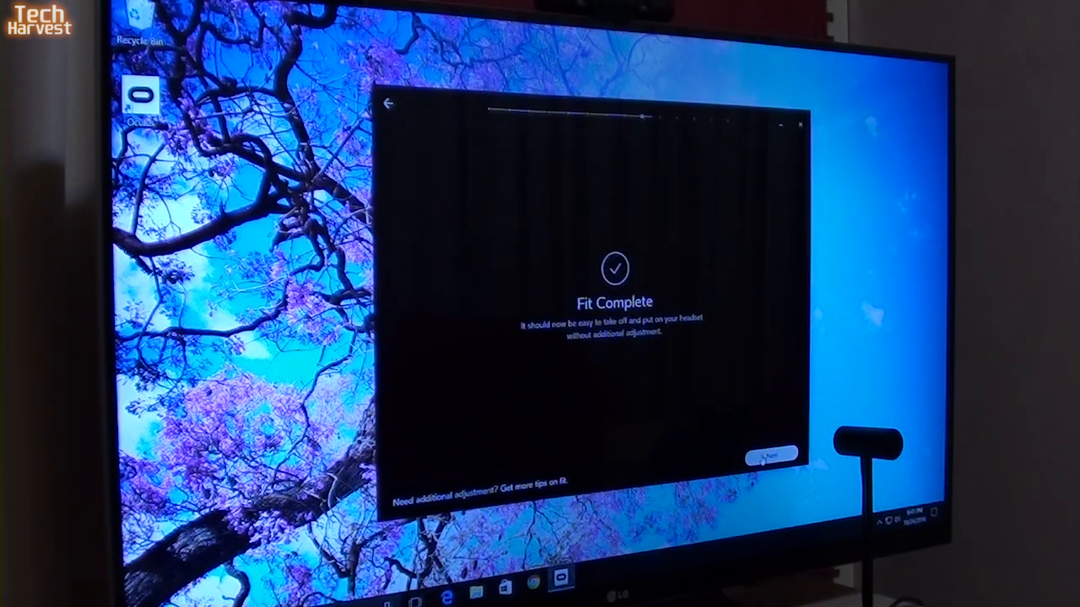
- Advance past Fit Complete and Find the Lens Slider to the Continue in Your Headset prompt
click(768, 455)
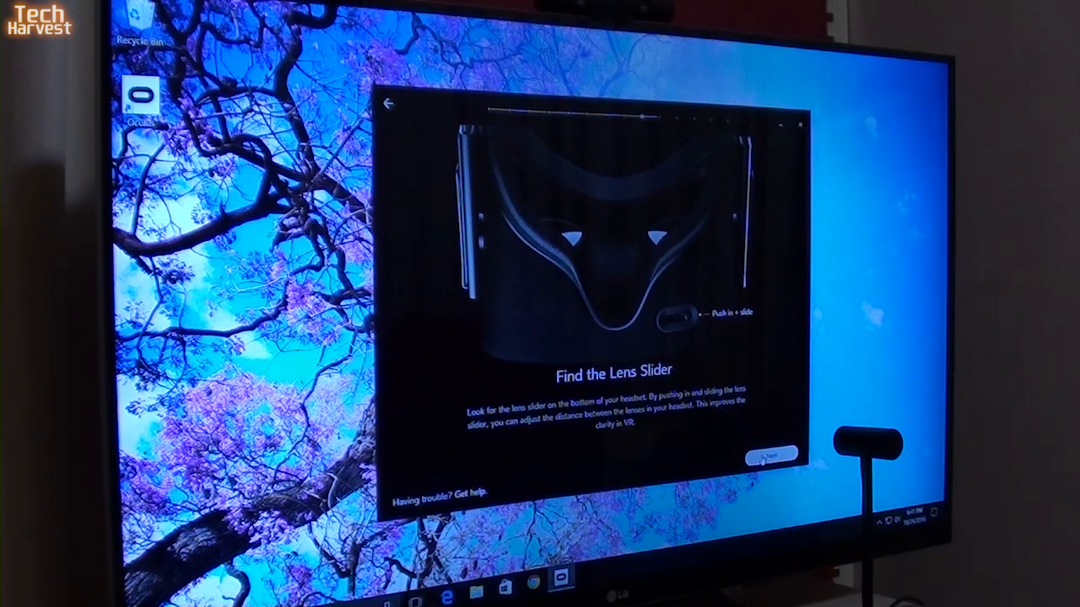
click(768, 456)
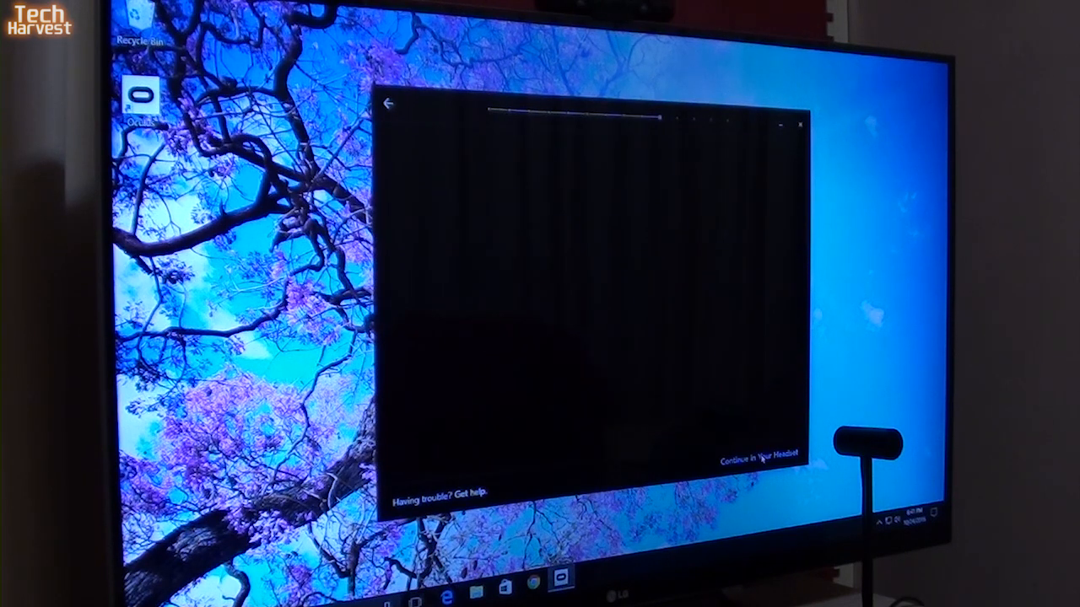